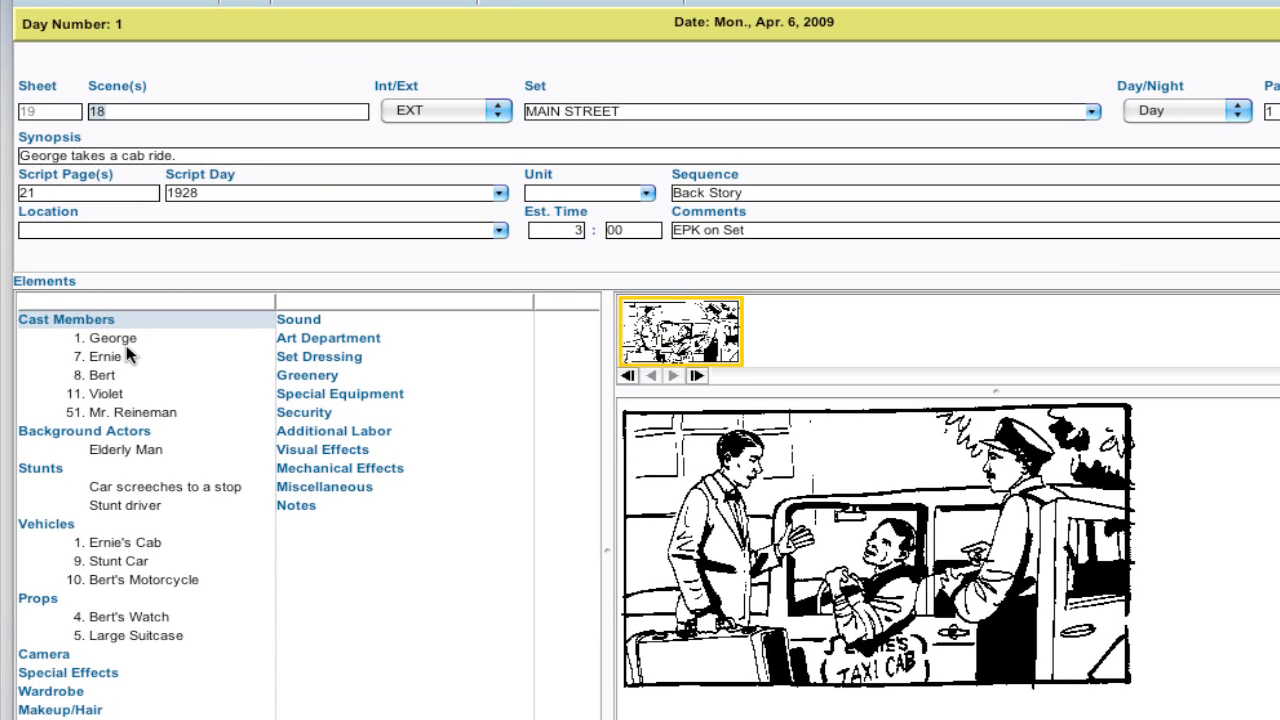
pyautogui.moveTo(140, 355)
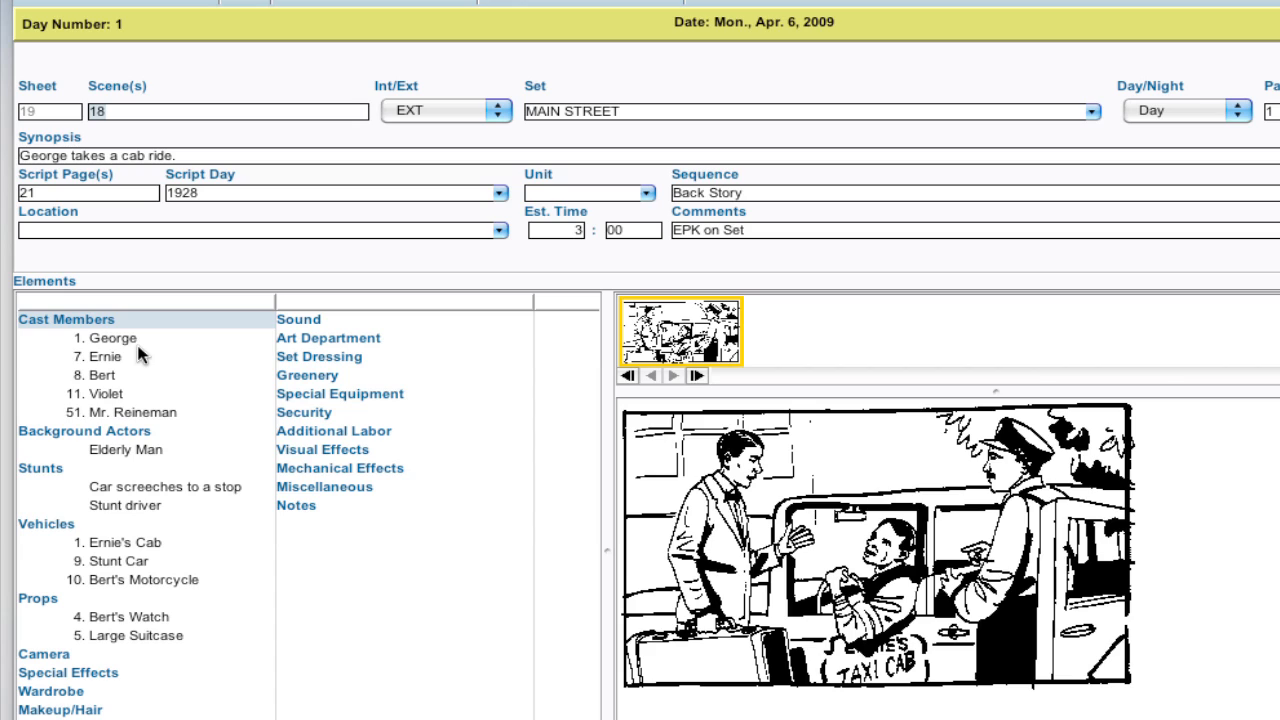
pyautogui.moveTo(163, 400)
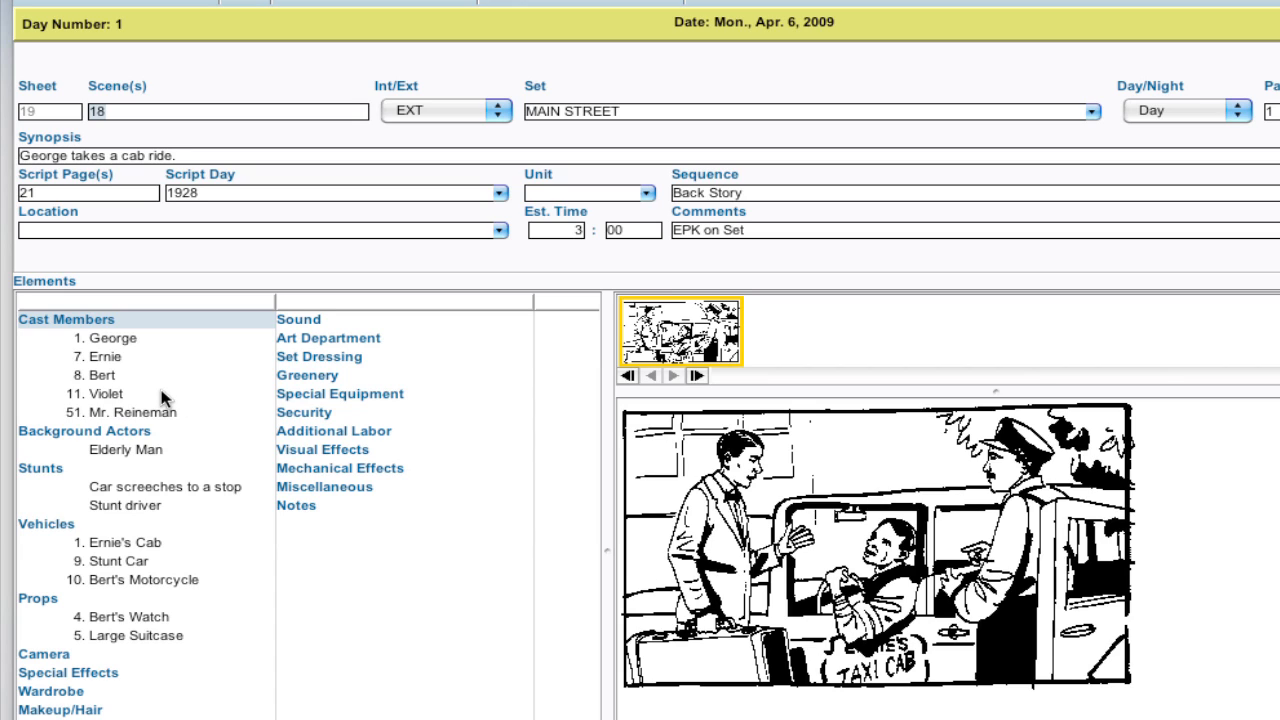
pyautogui.moveTo(158, 407)
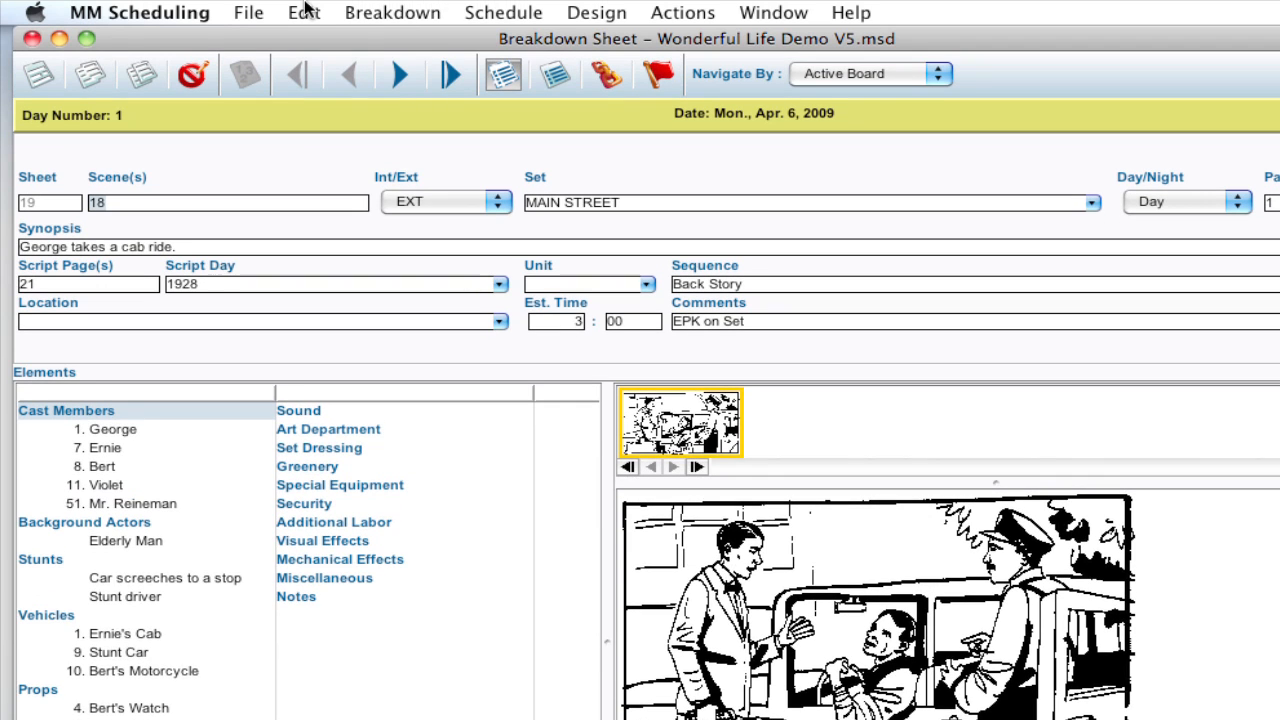
# Bring up Edit > Find Advanced, check the Find tab, then return to Advanced
pyautogui.click(303, 12)
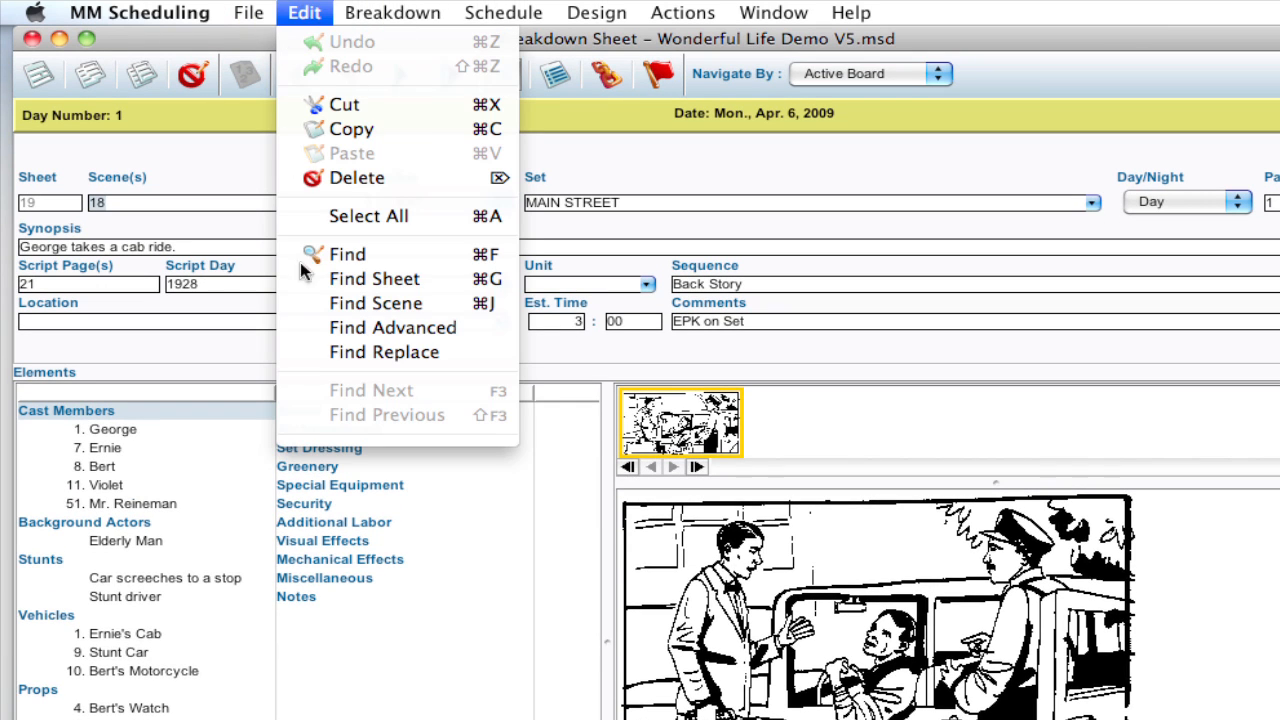
pyautogui.click(392, 327)
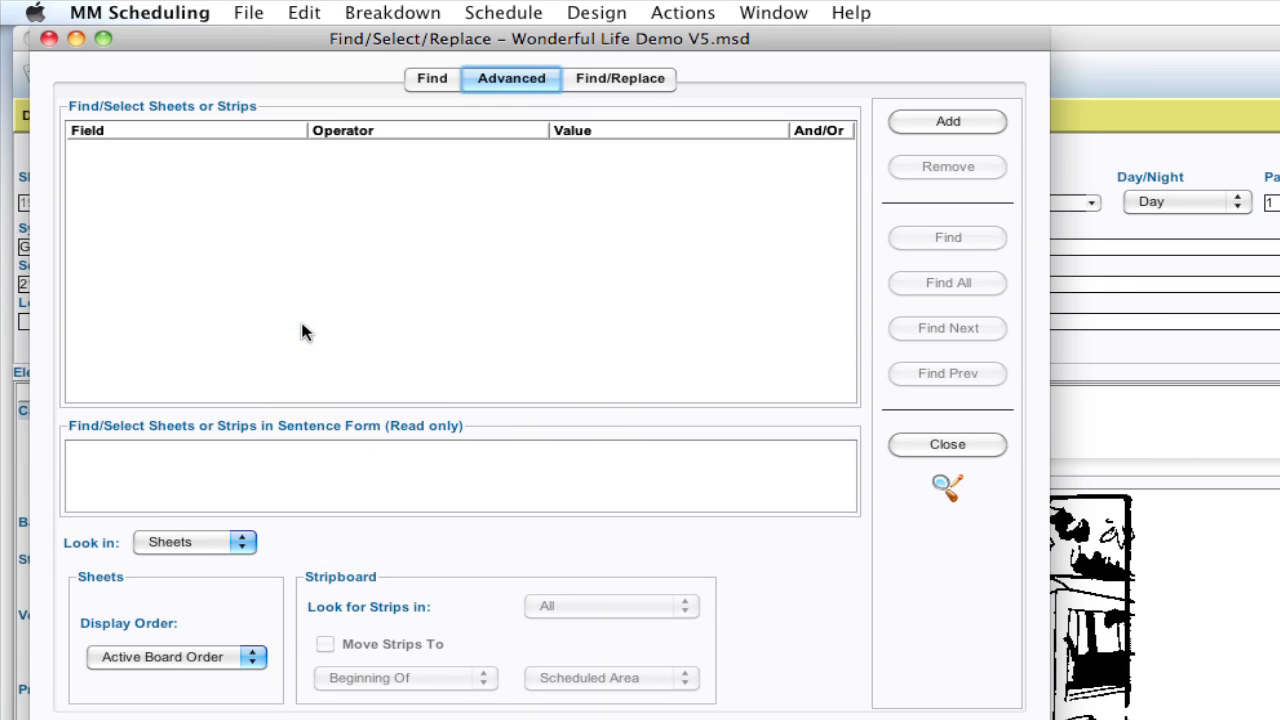
pyautogui.moveTo(399, 322)
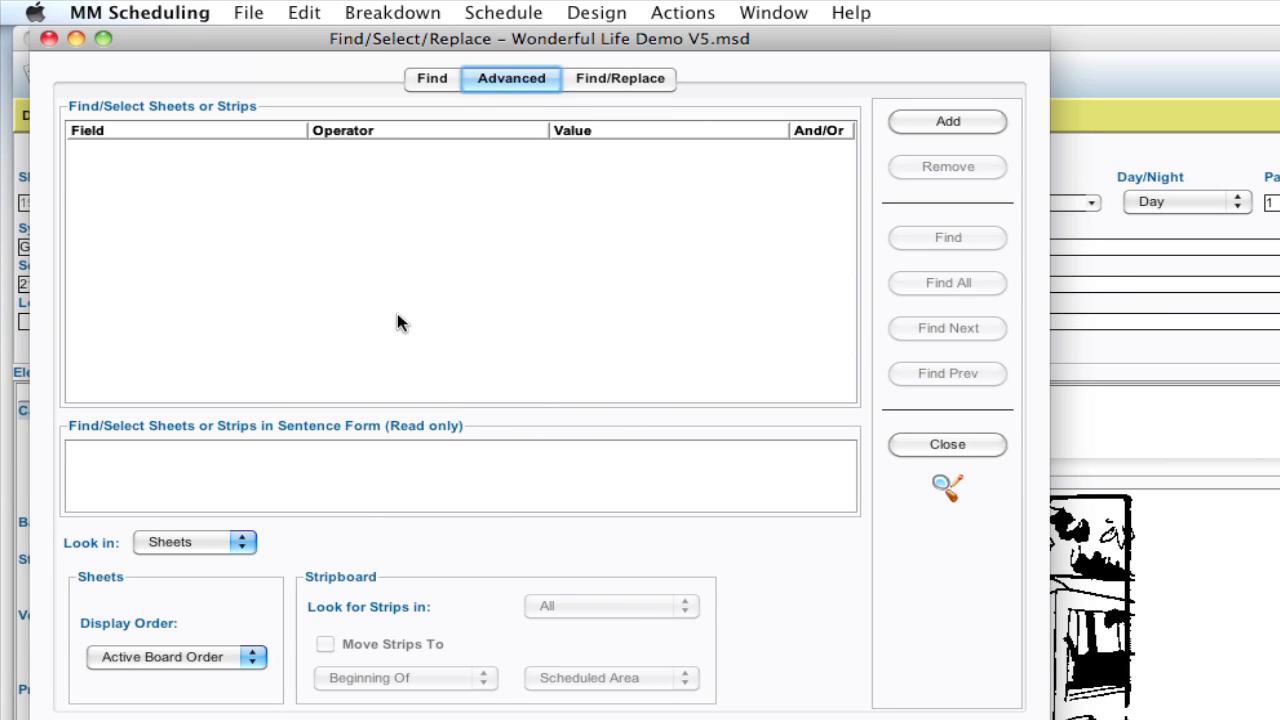
pyautogui.moveTo(485, 287)
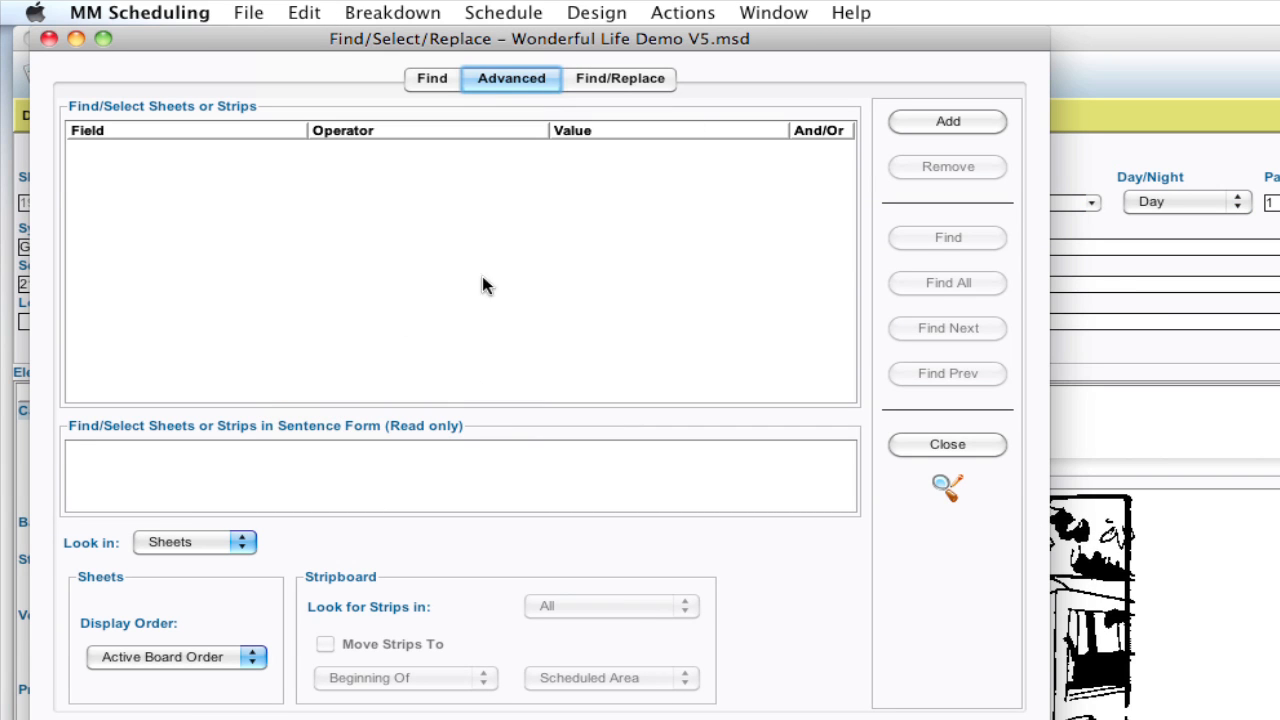
pyautogui.click(432, 78)
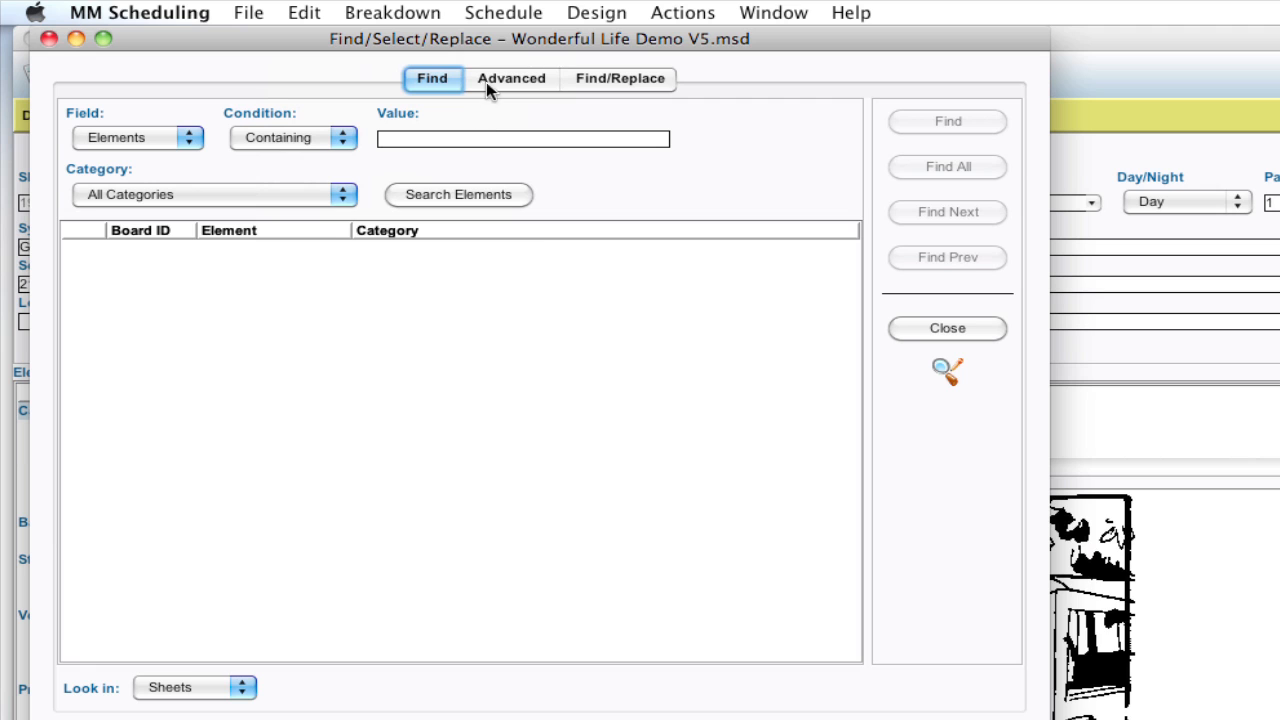
pyautogui.click(511, 78)
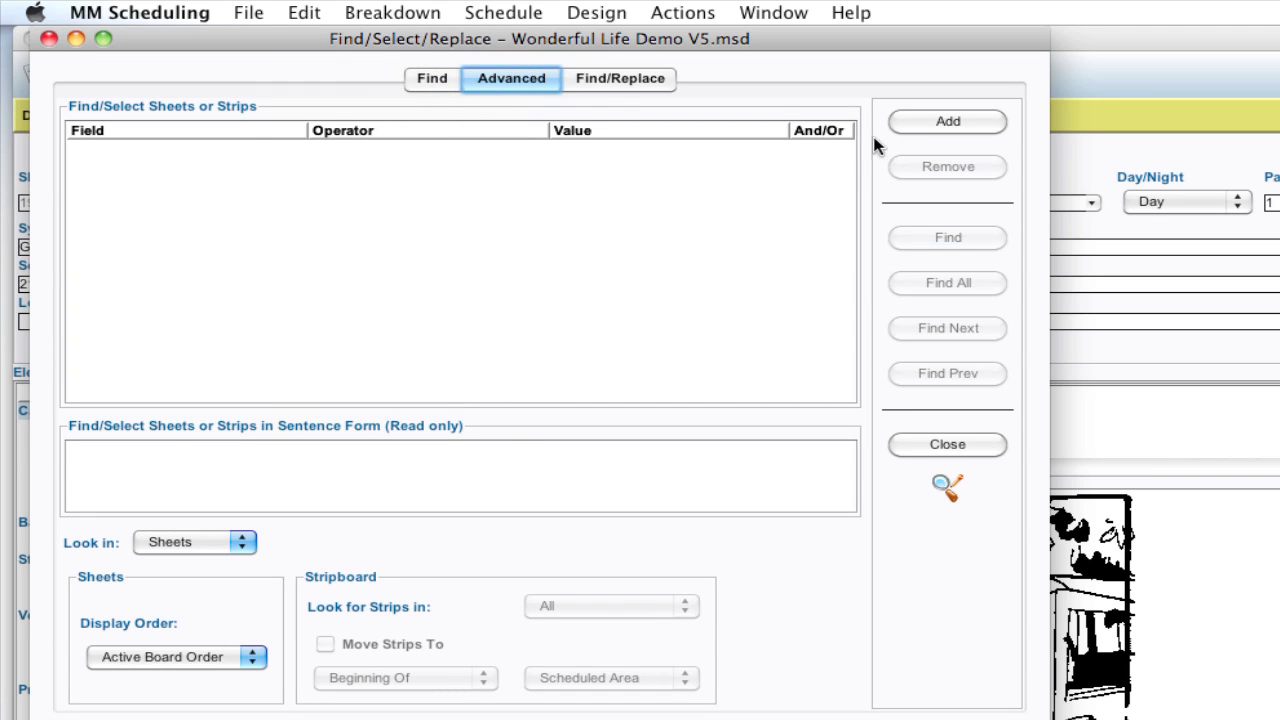
pyautogui.moveTo(910, 130)
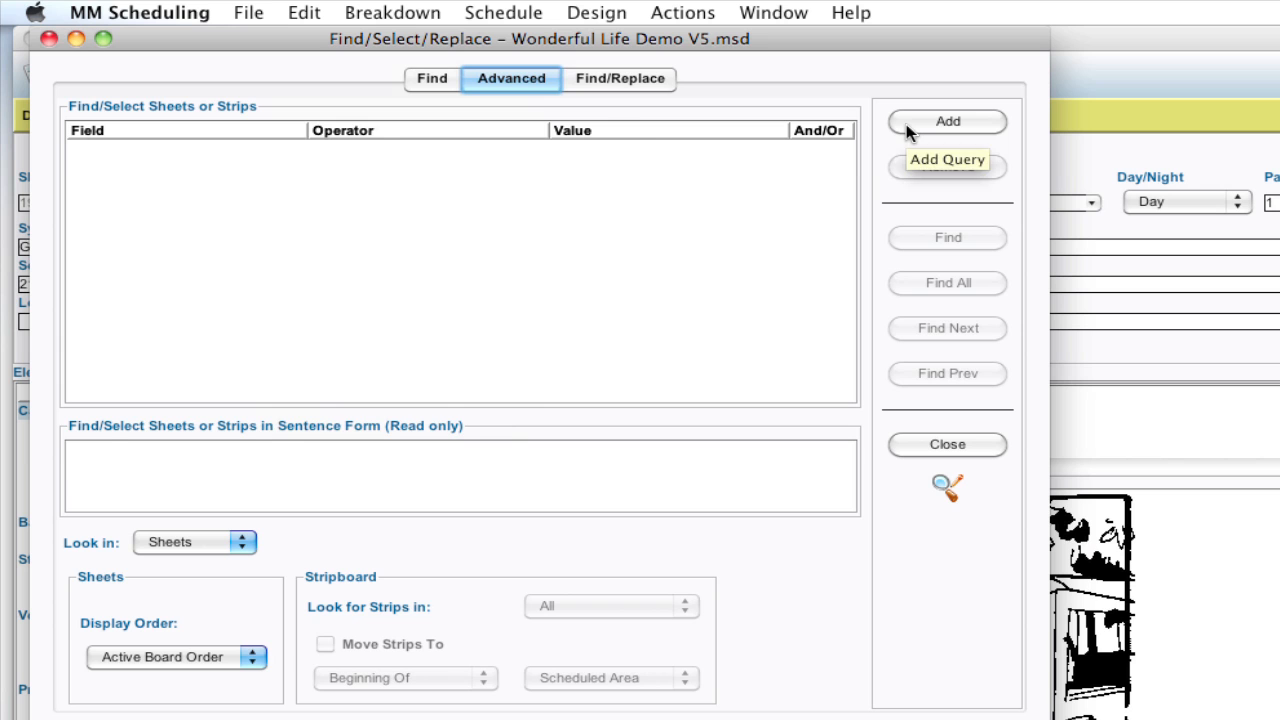
# Add a first condition: Categories, Cast Members Equal To George, with its And/Or choices shown
pyautogui.click(946, 121)
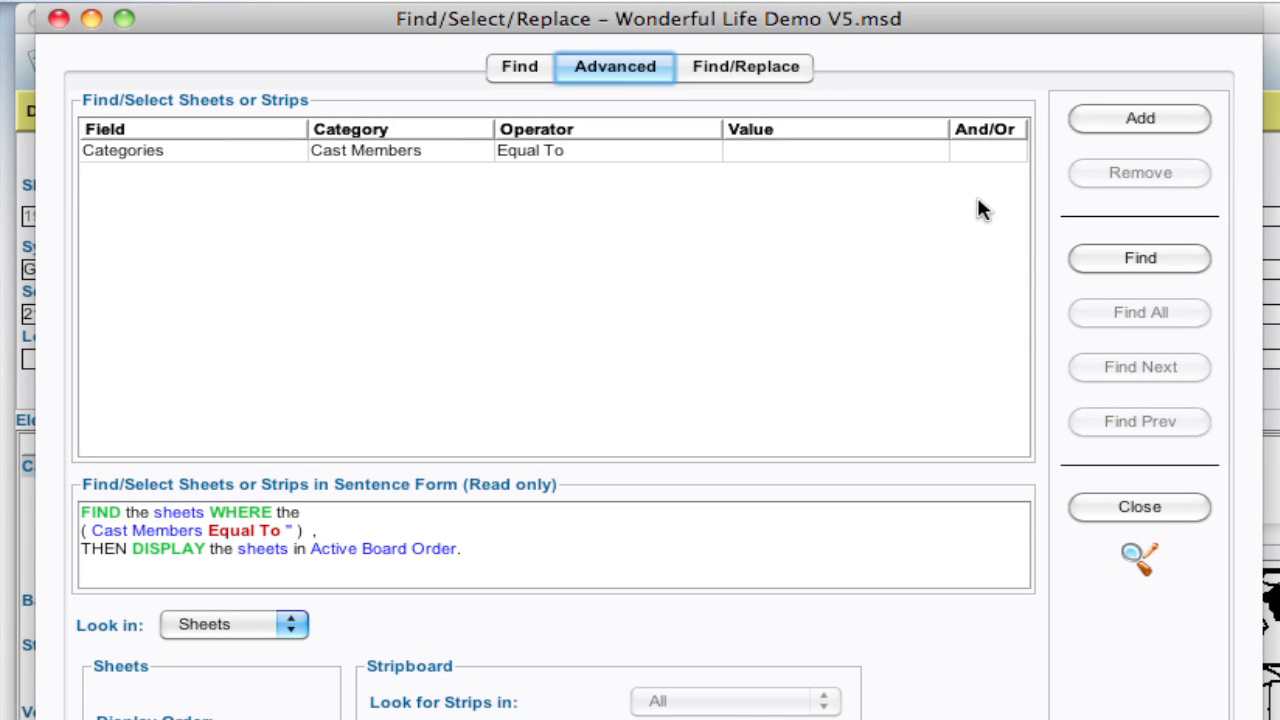
pyautogui.moveTo(250, 158)
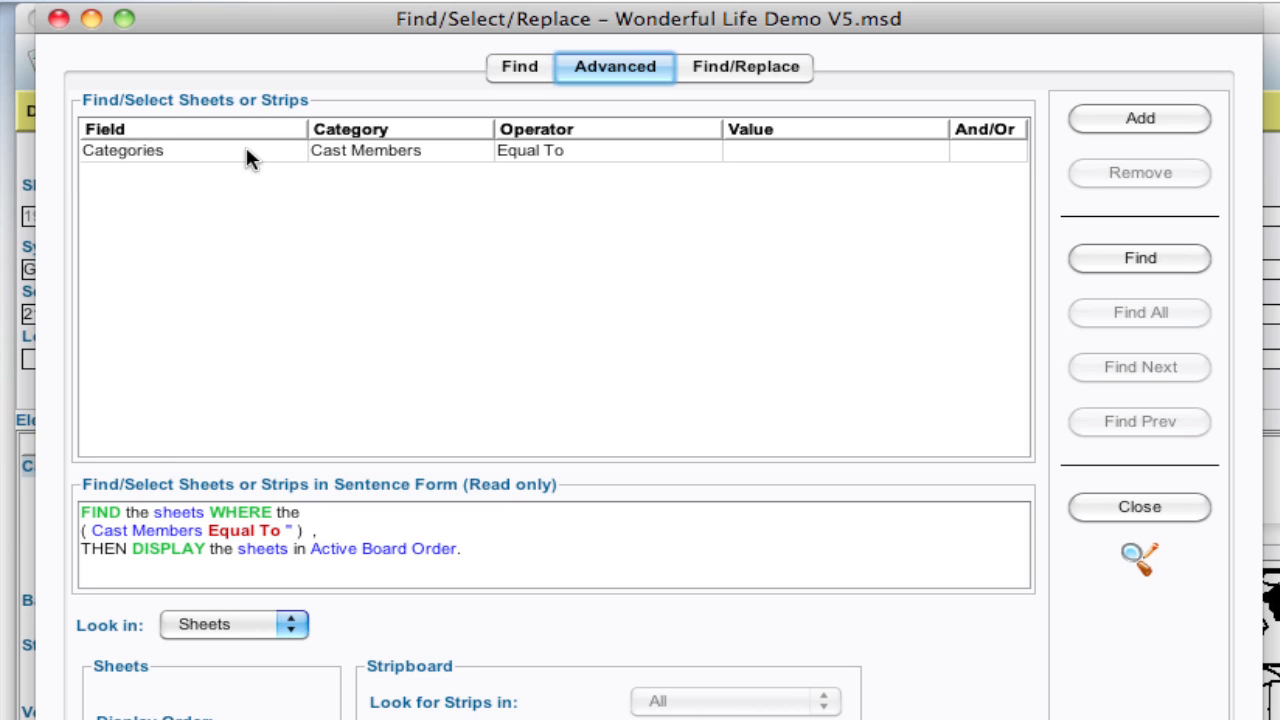
pyautogui.click(190, 150)
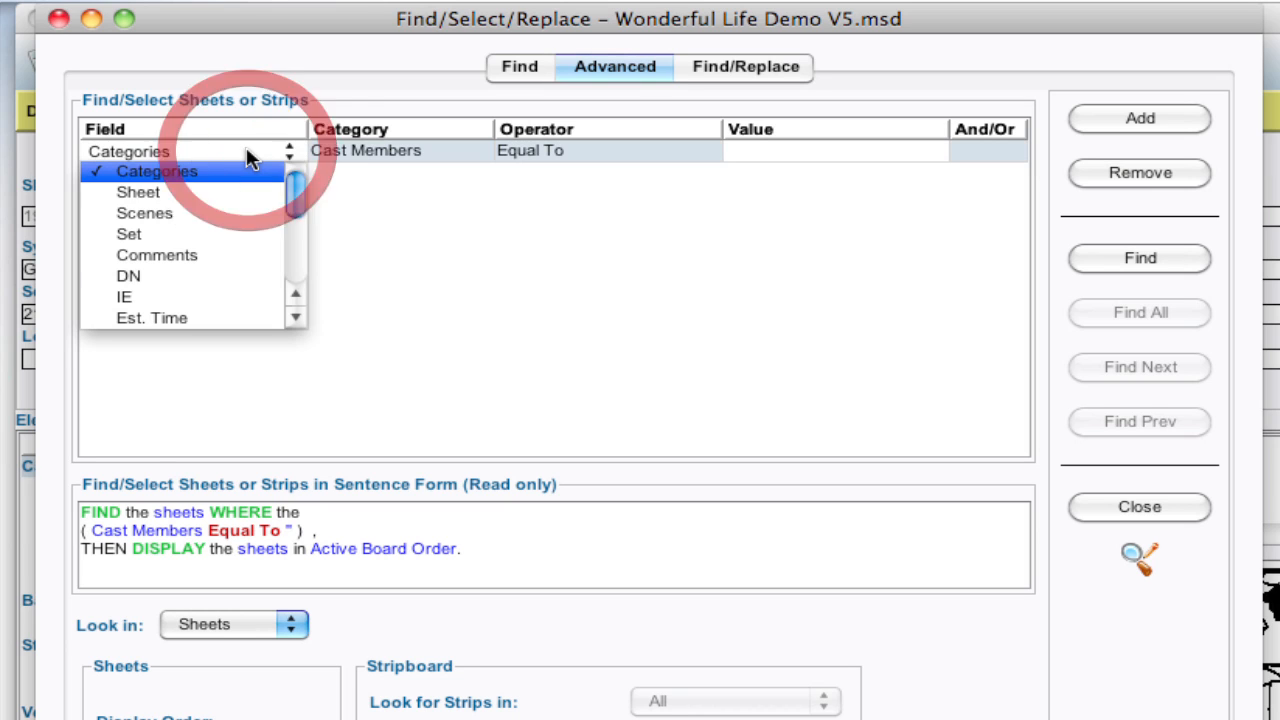
pyautogui.click(155, 171)
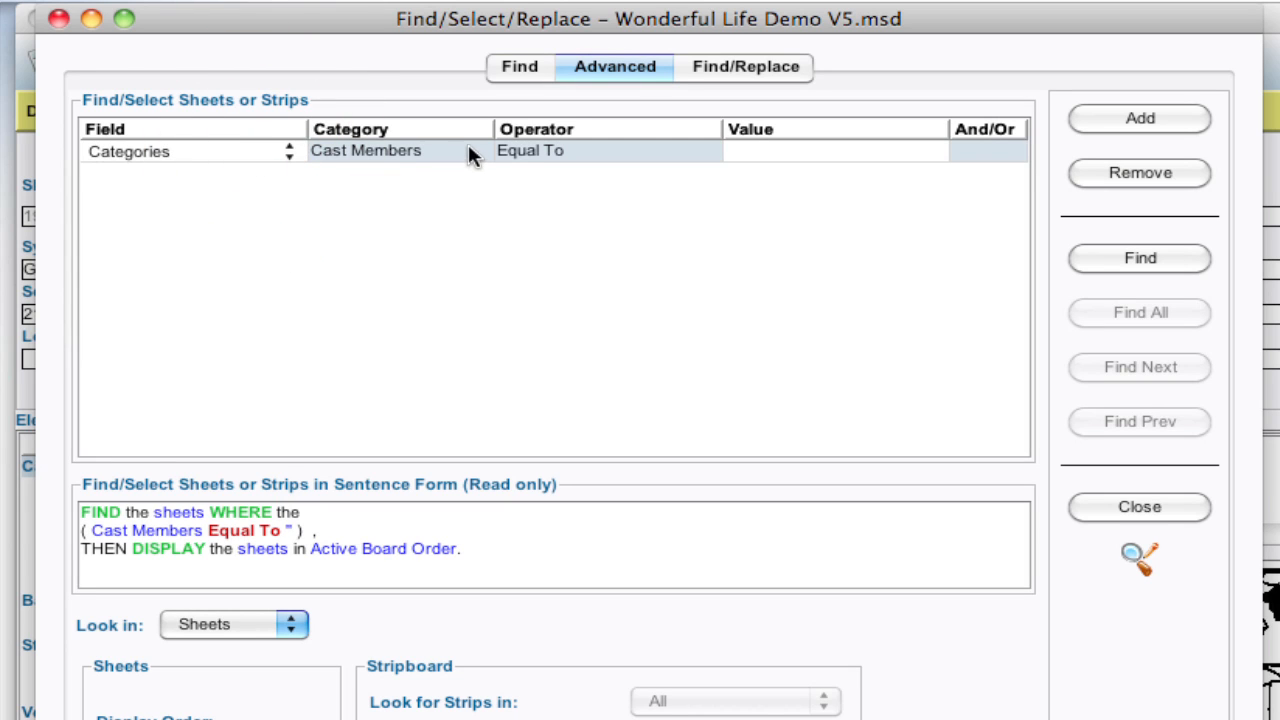
pyautogui.moveTo(800, 155)
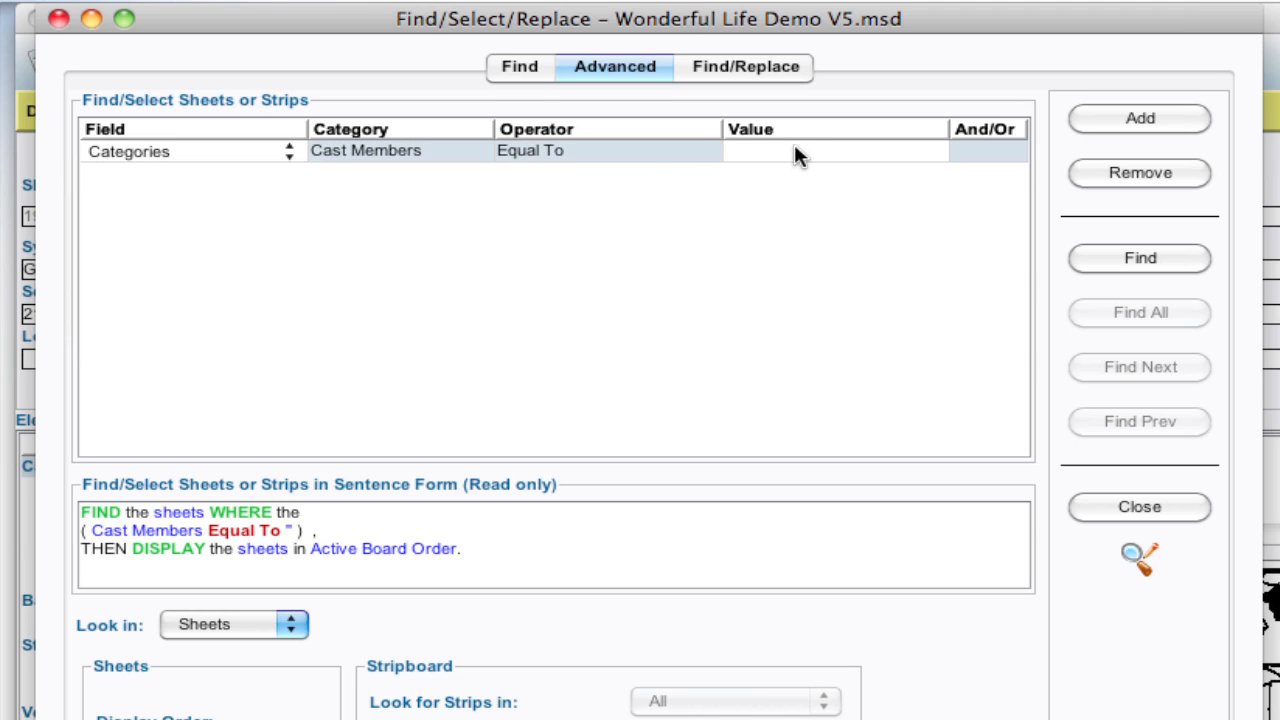
pyautogui.write('George')
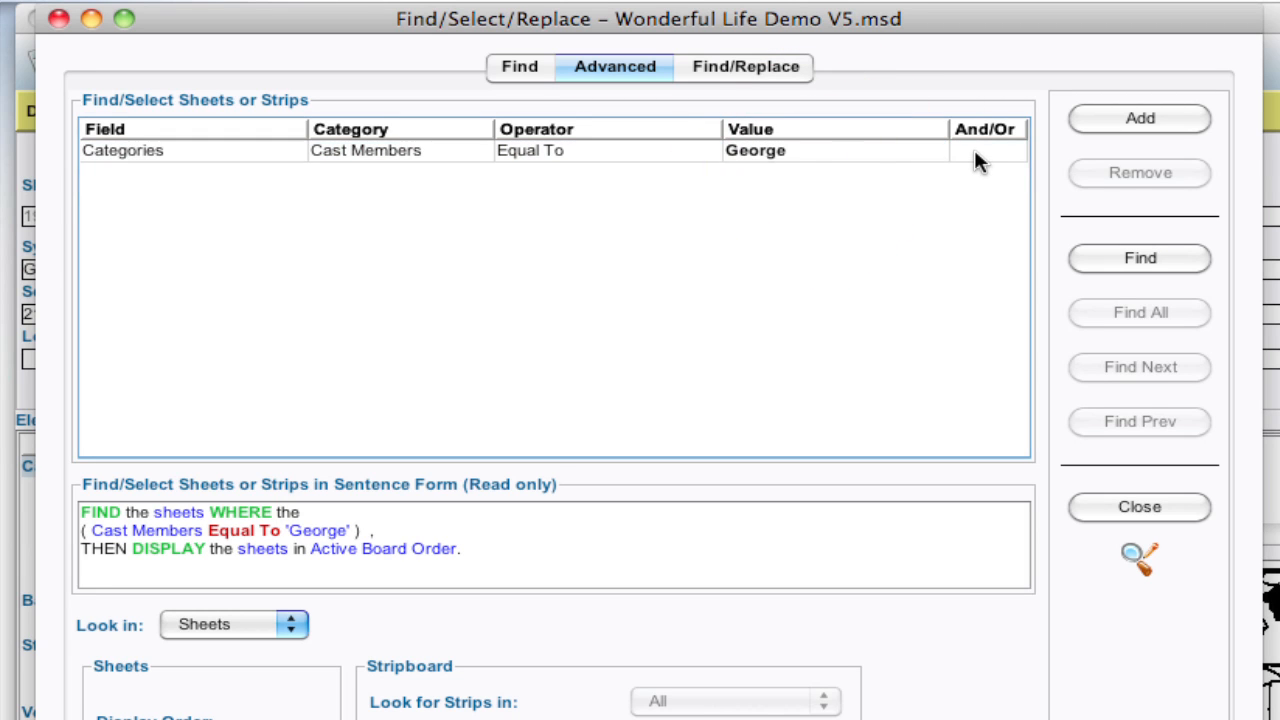
pyautogui.click(990, 150)
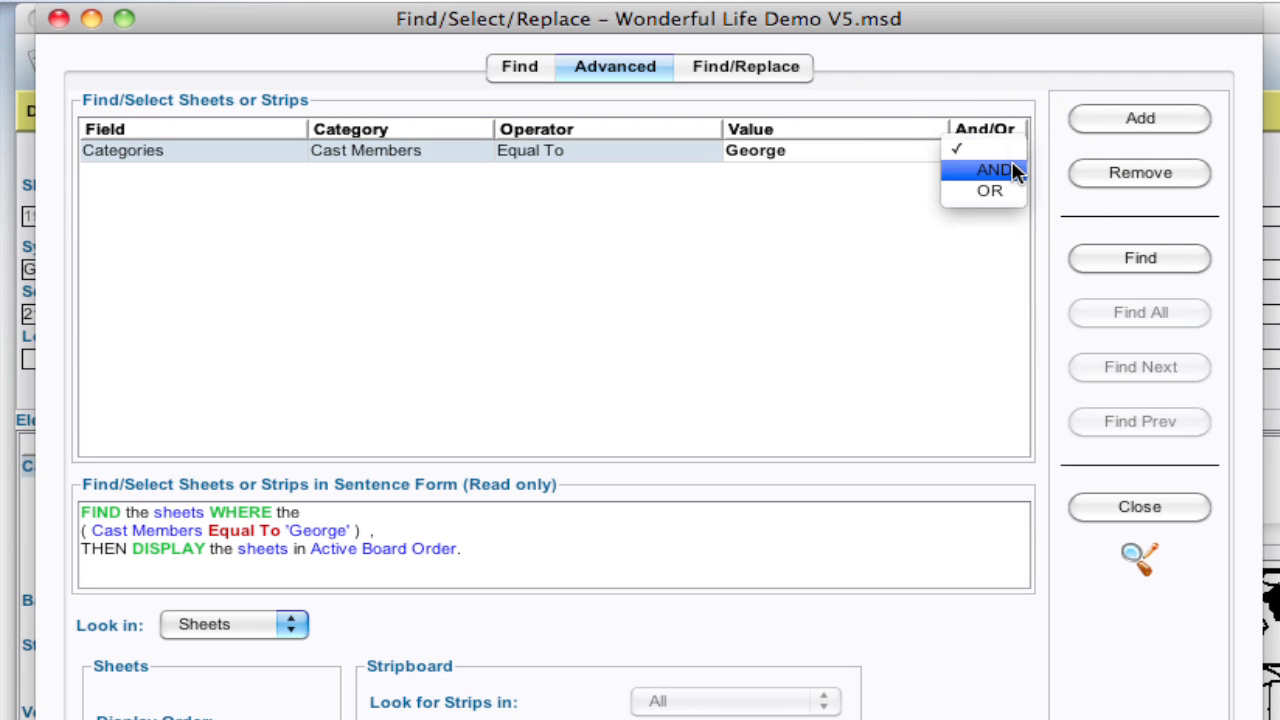
# Join a second Categories condition with AND requiring Cast Members equal Ma Bailey
pyautogui.click(994, 169)
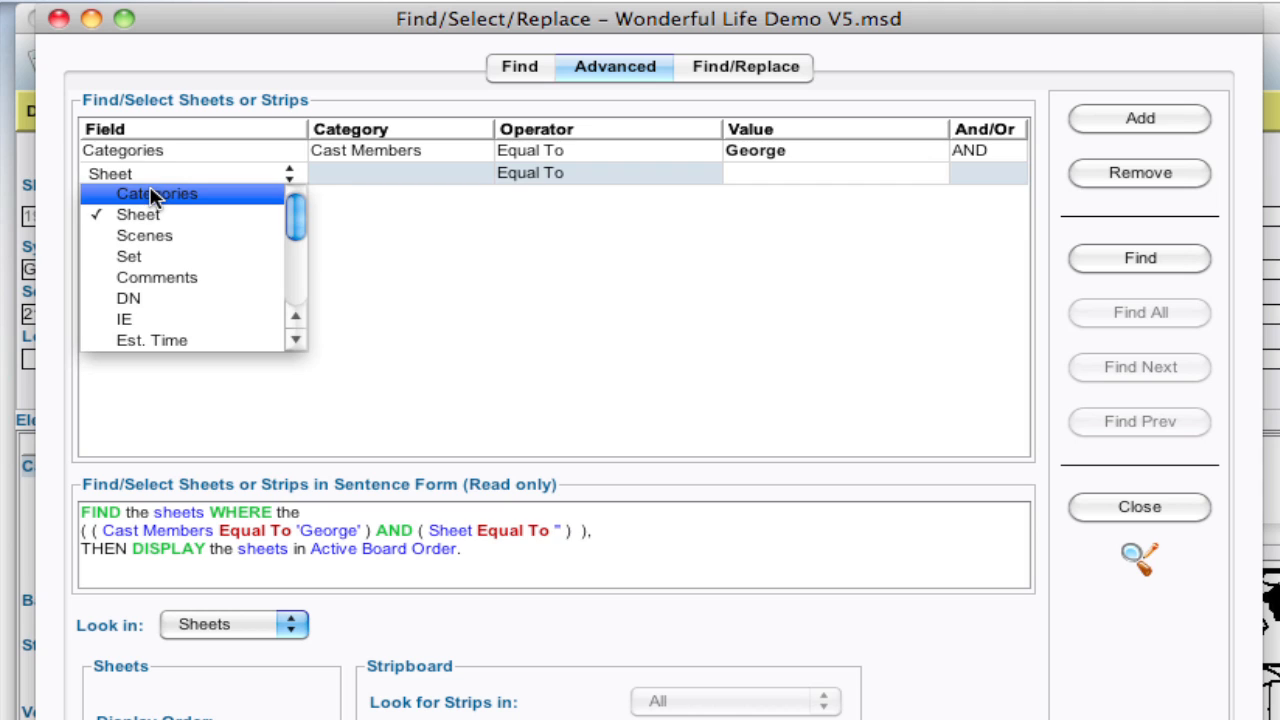
pyautogui.click(155, 193)
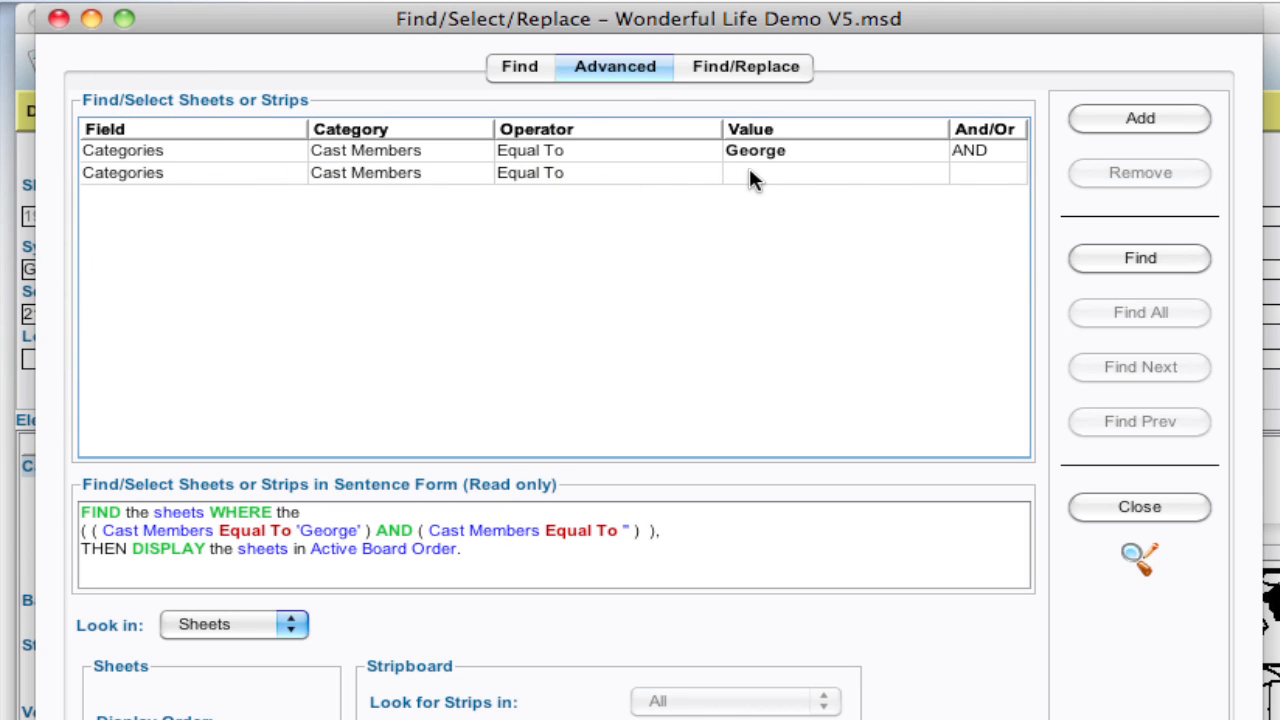
pyautogui.click(835, 172)
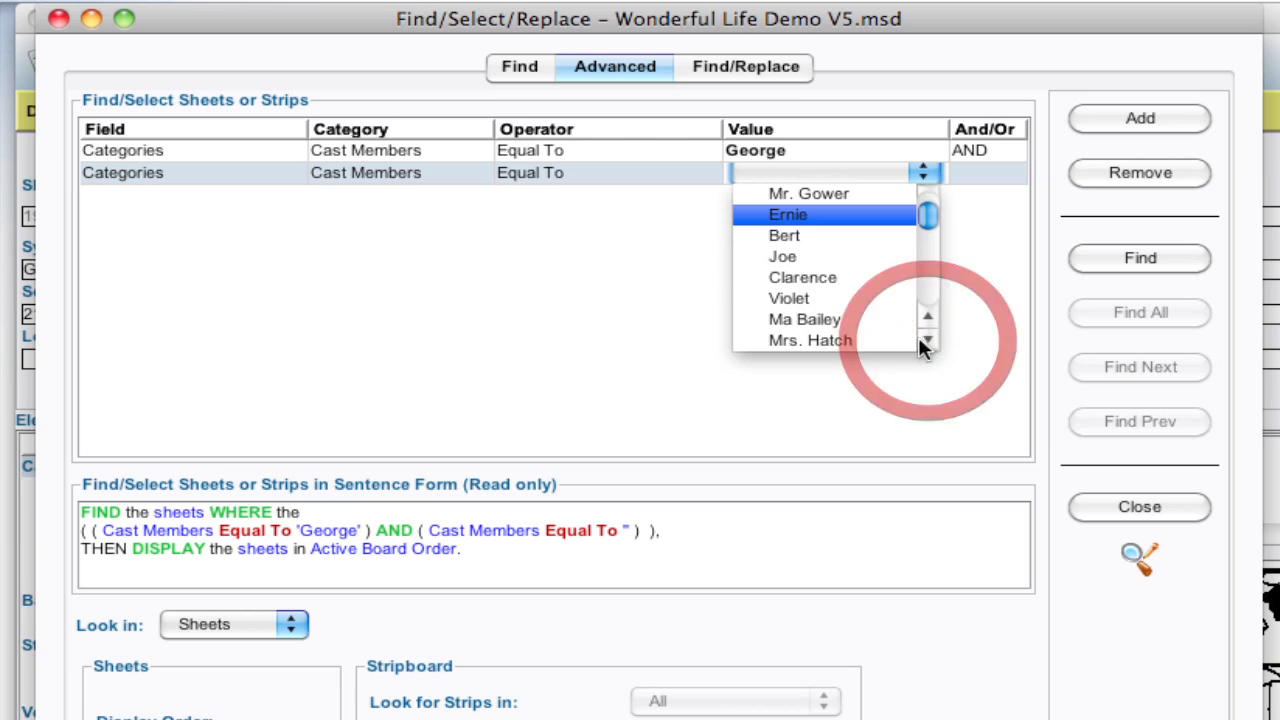
pyautogui.click(804, 319)
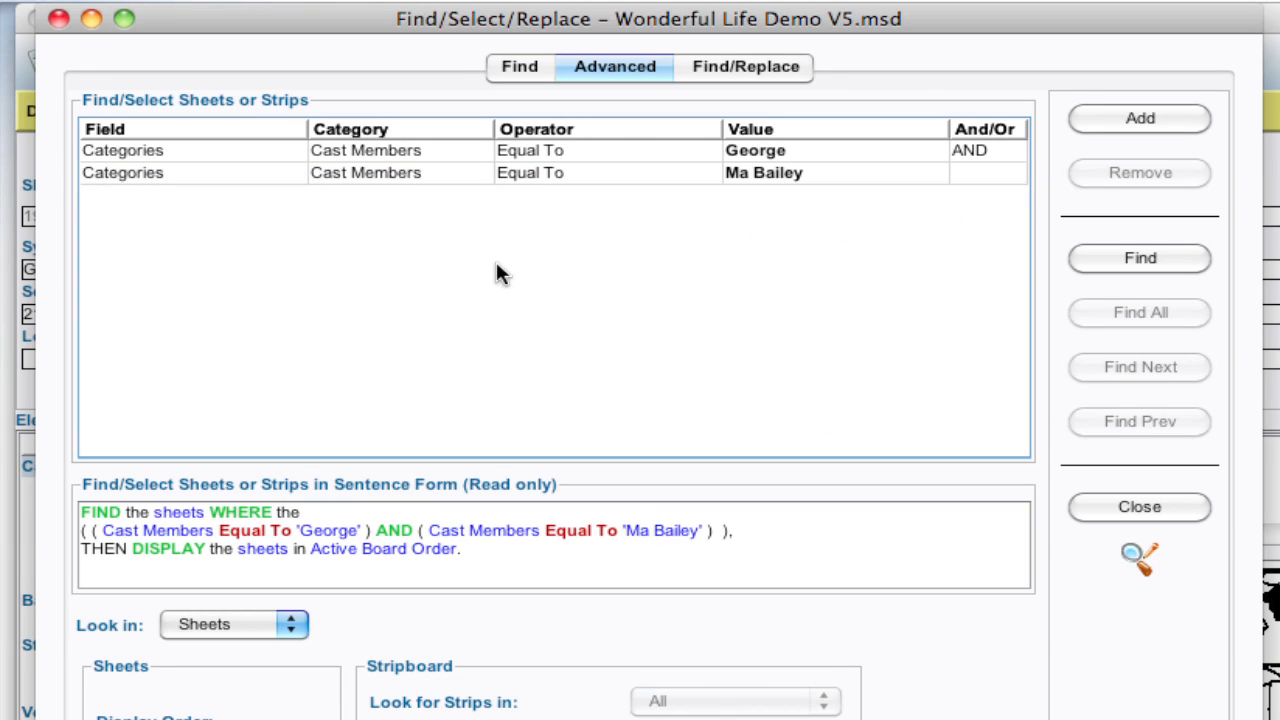
pyautogui.moveTo(450, 183)
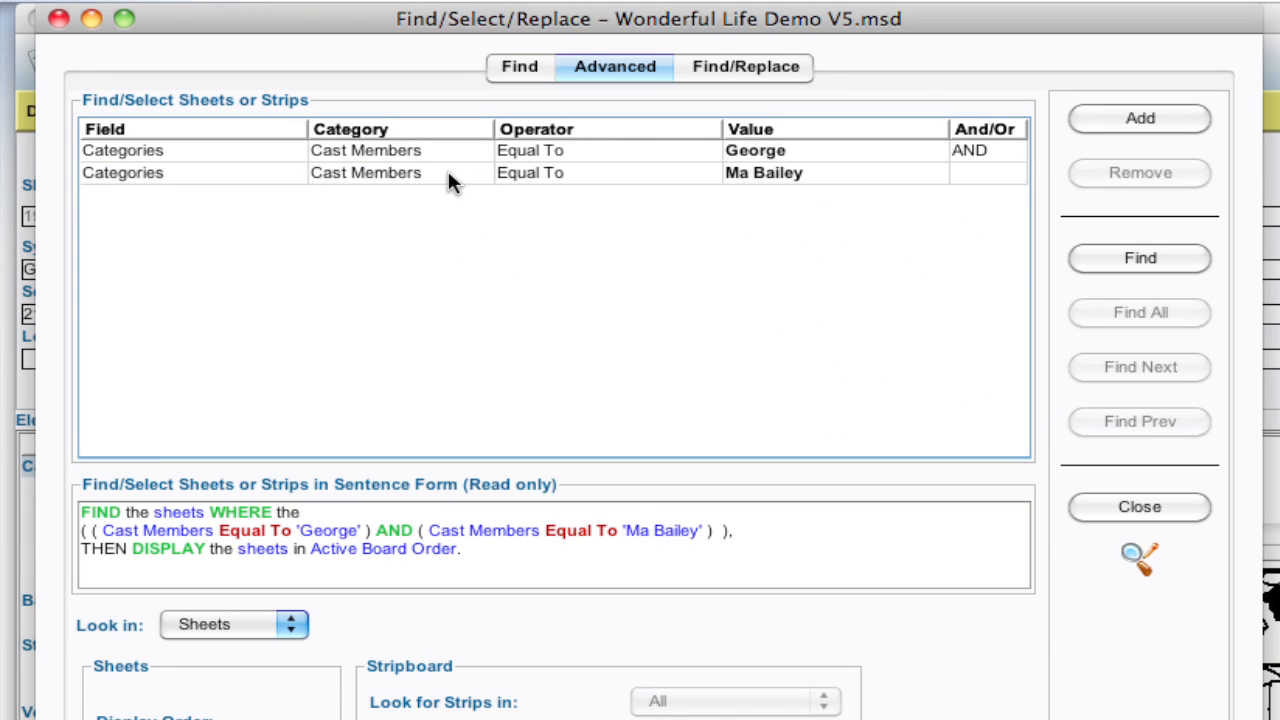
pyautogui.click(400, 173)
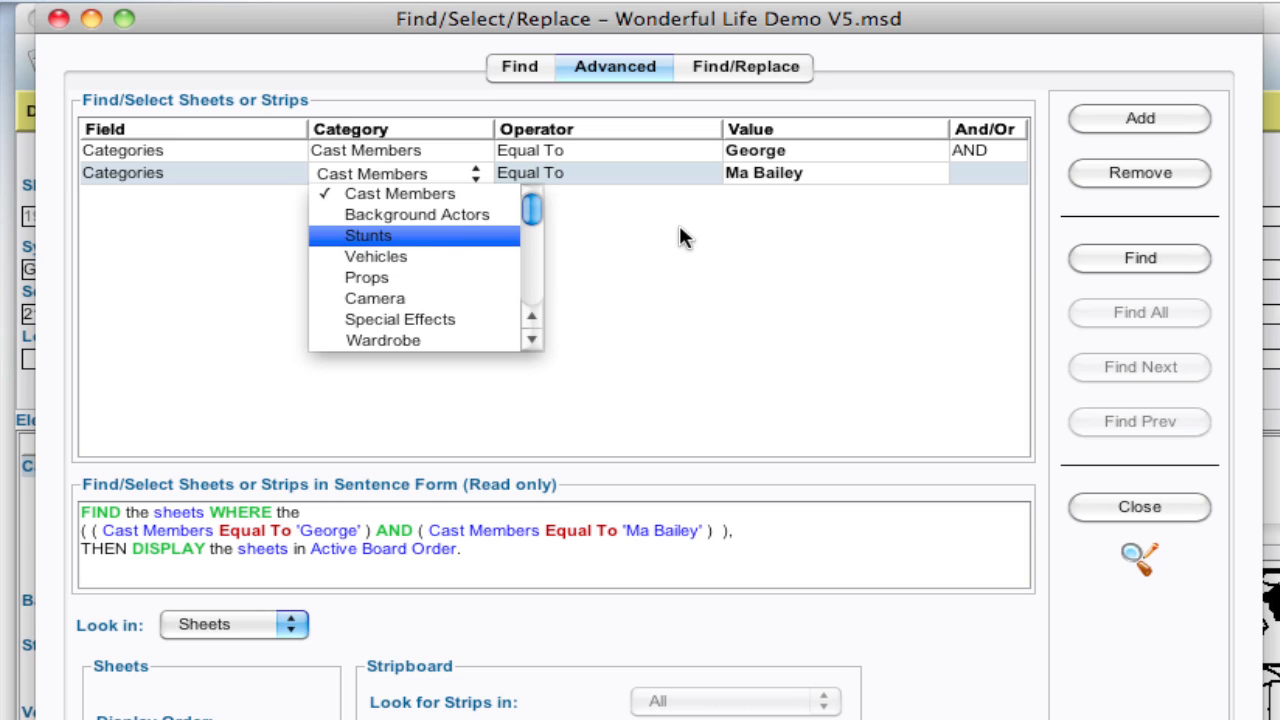
pyautogui.click(399, 193)
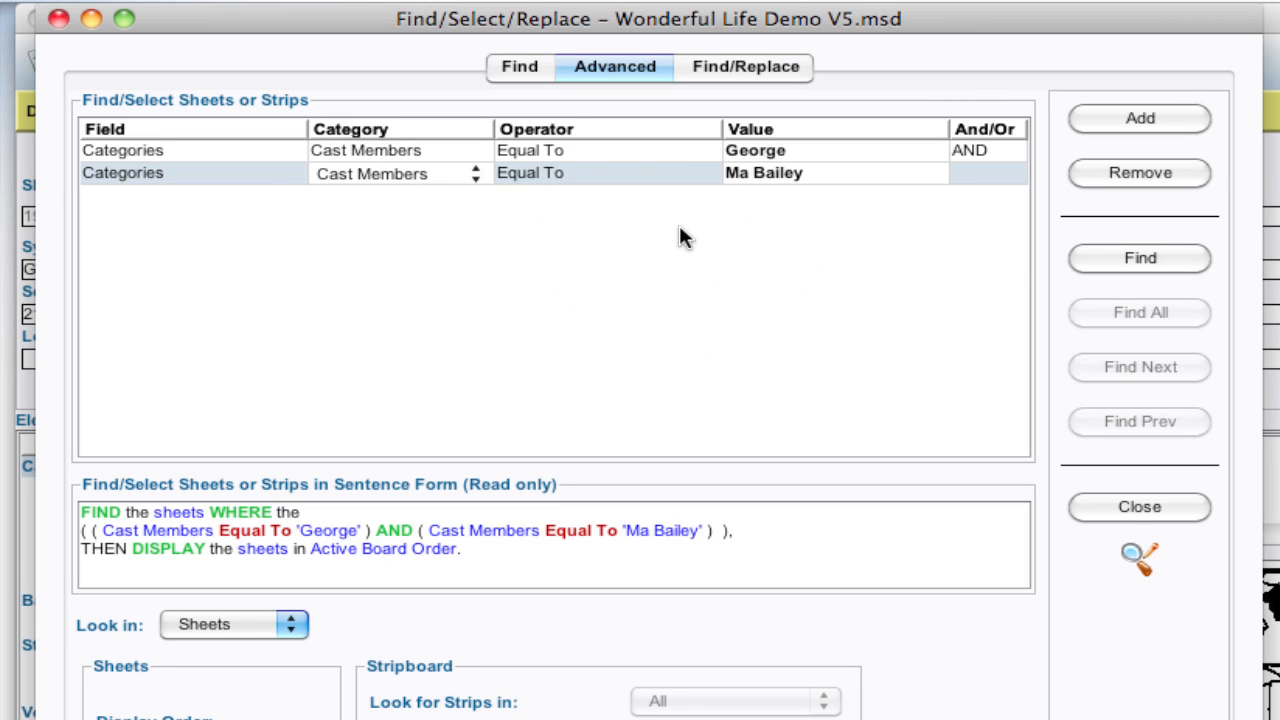
pyautogui.moveTo(795, 217)
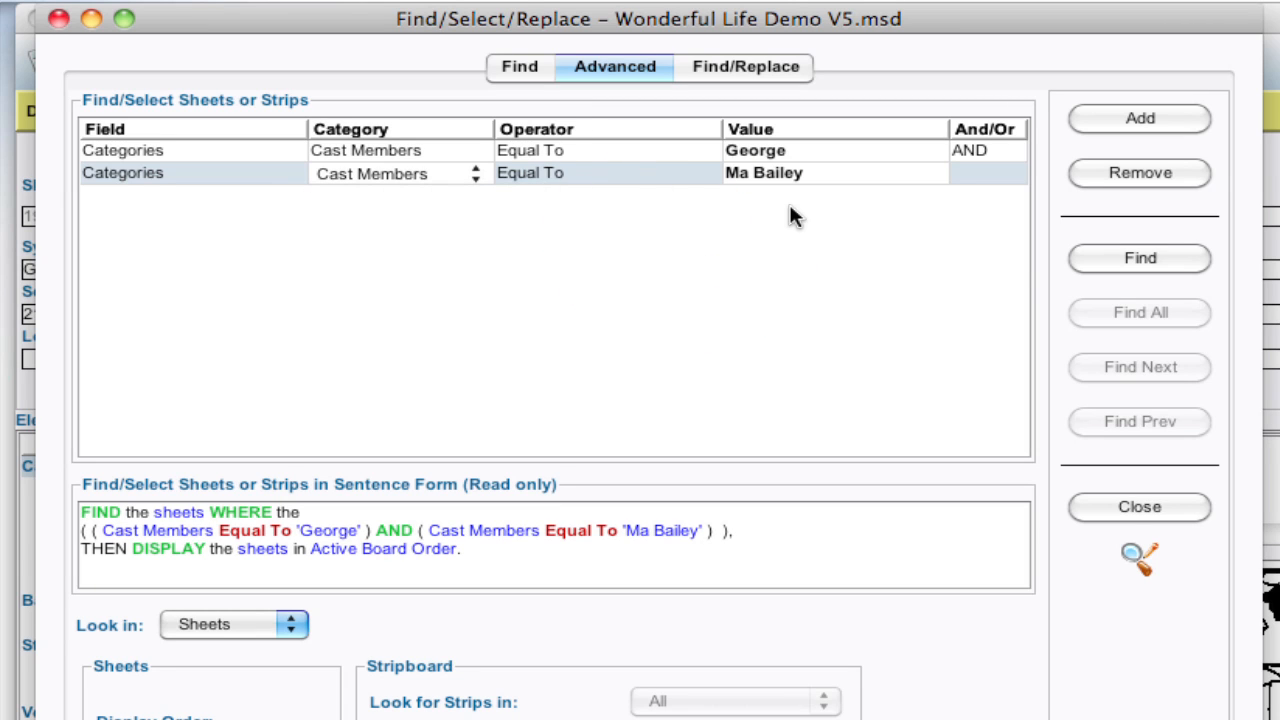
pyautogui.moveTo(268, 516)
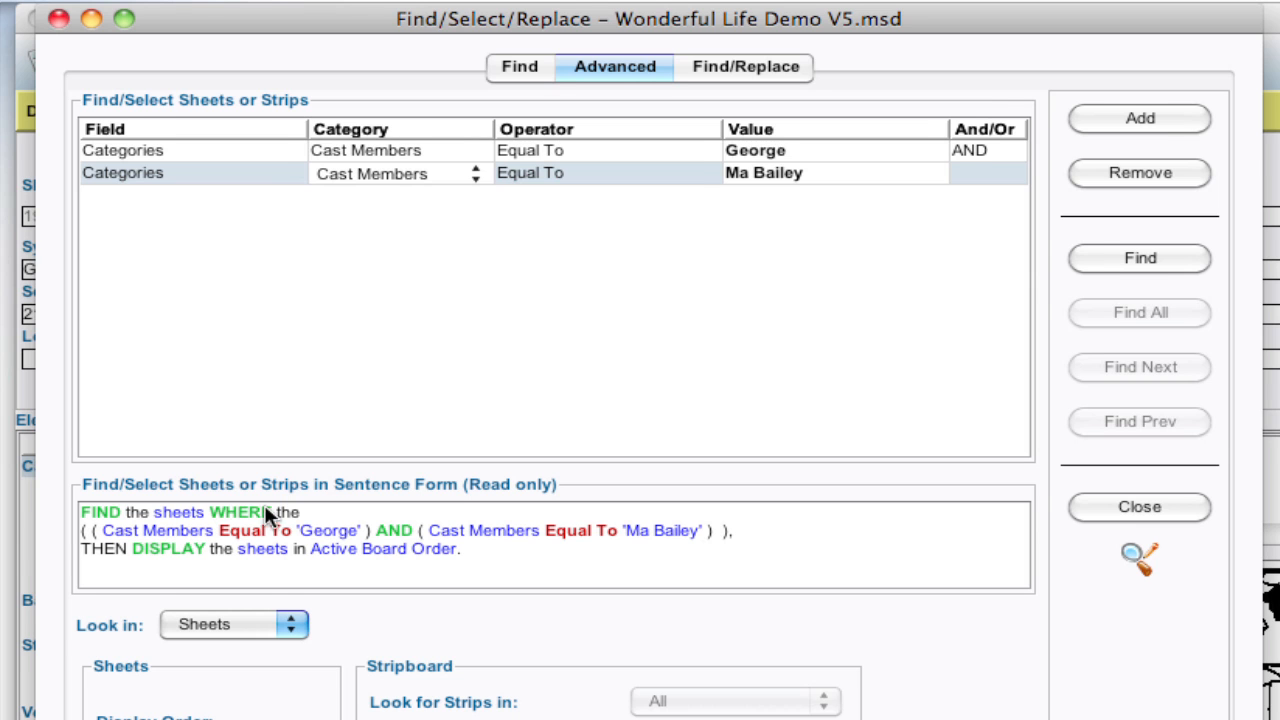
# Search all strips on the Stripboard, moving matches to the scheduled area's start, and Find All
pyautogui.scroll(-3)
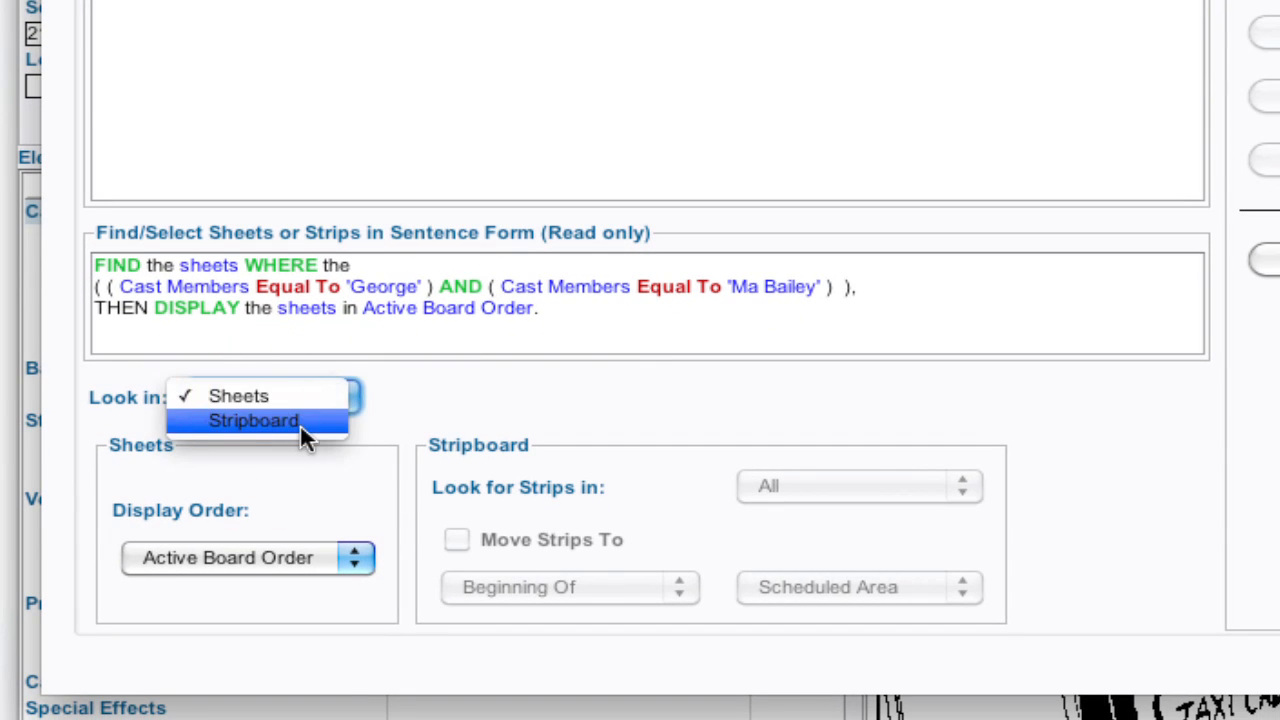
pyautogui.click(253, 420)
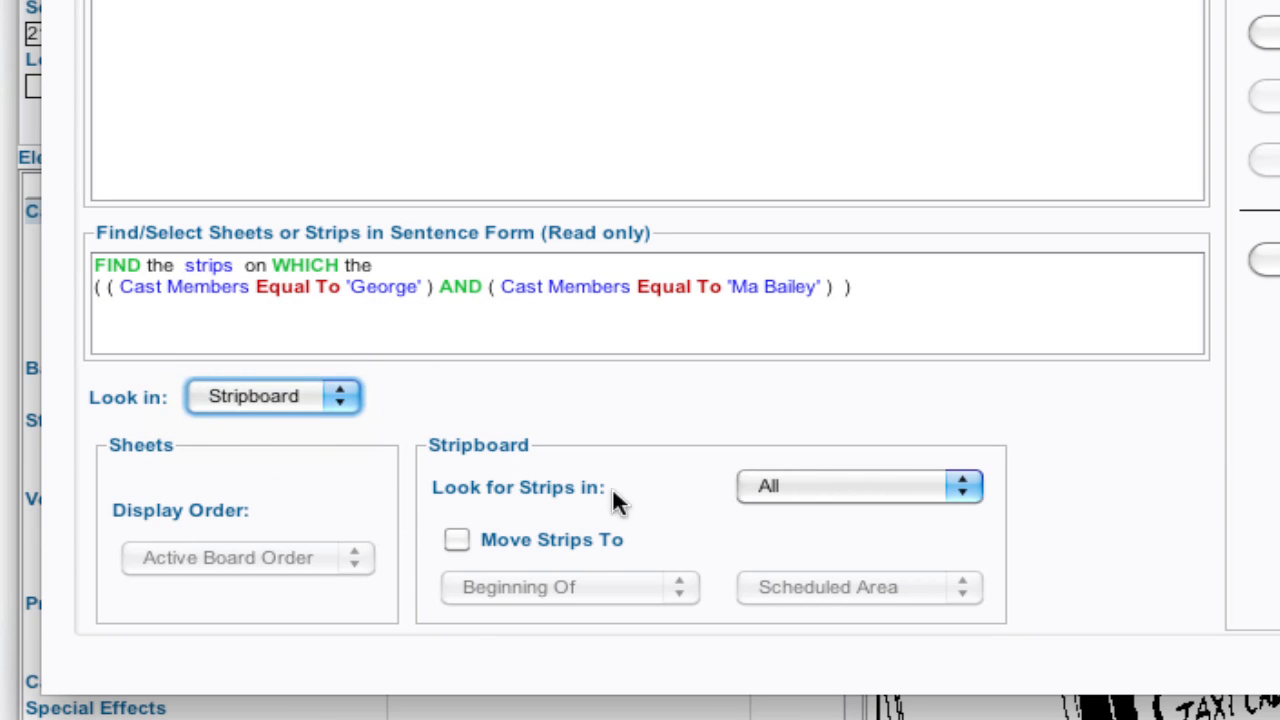
pyautogui.moveTo(805, 547)
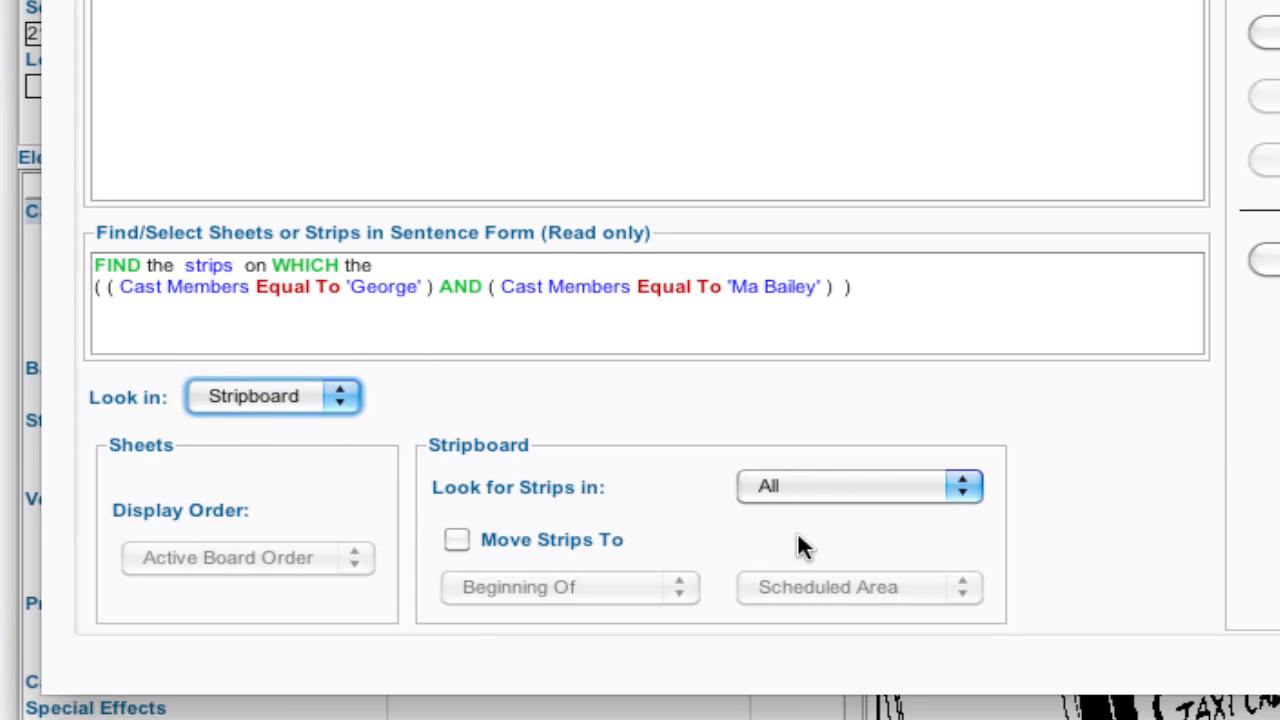
pyautogui.moveTo(948, 487)
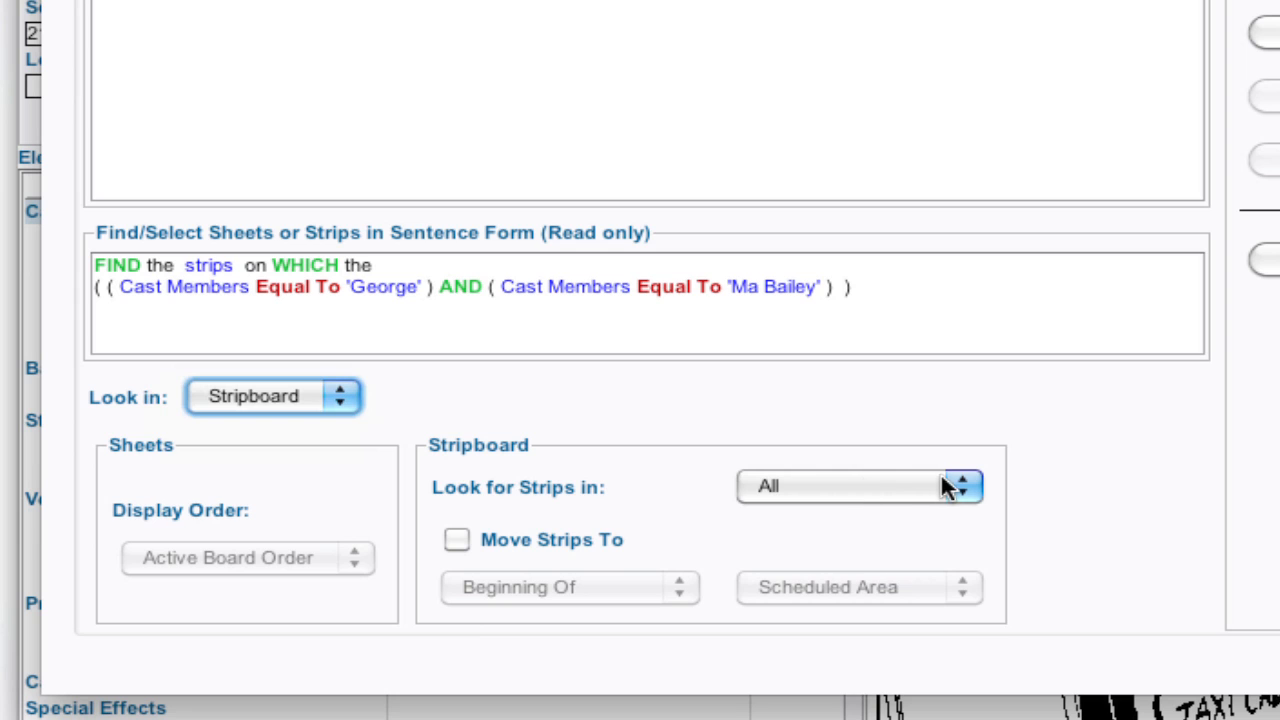
pyautogui.click(858, 486)
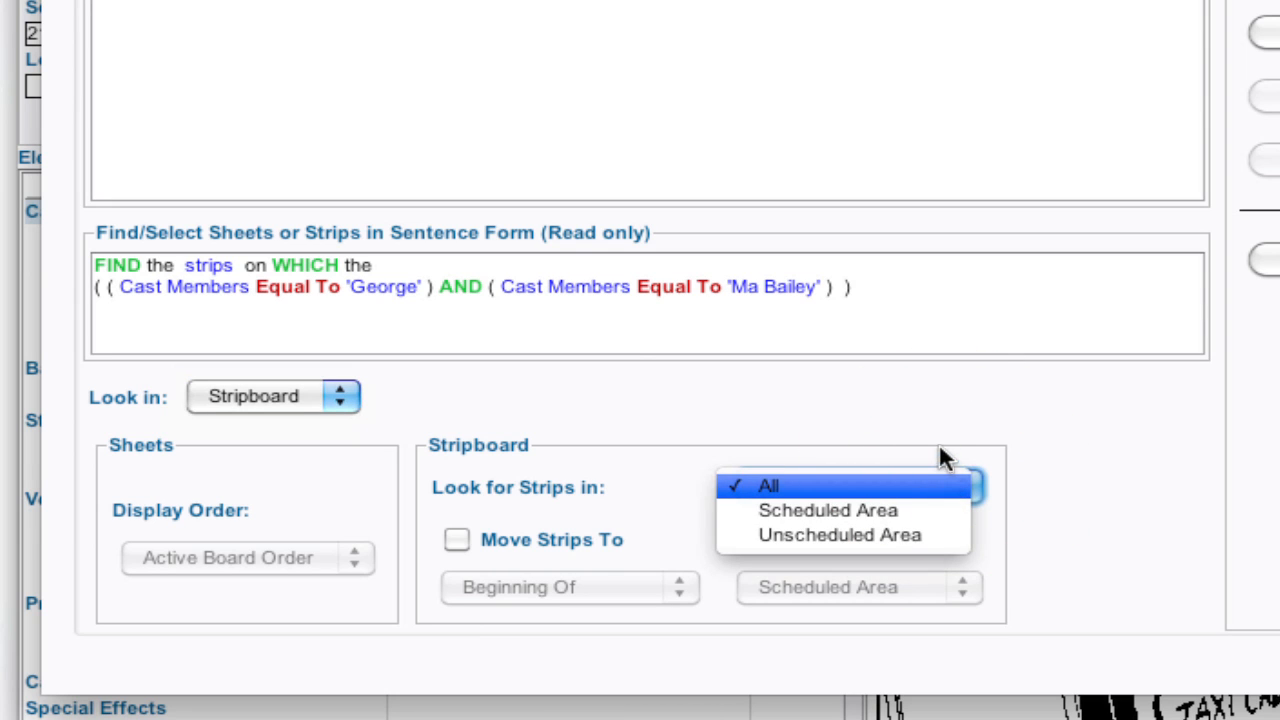
pyautogui.moveTo(778, 440)
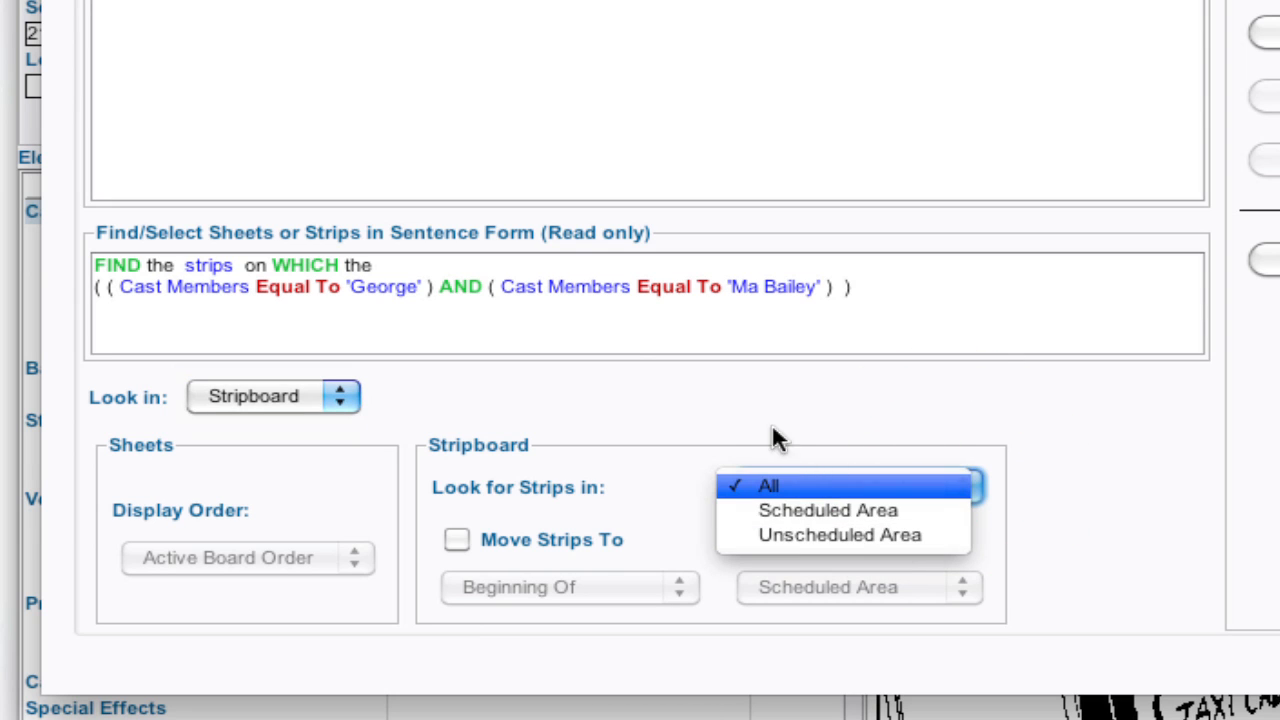
pyautogui.click(769, 485)
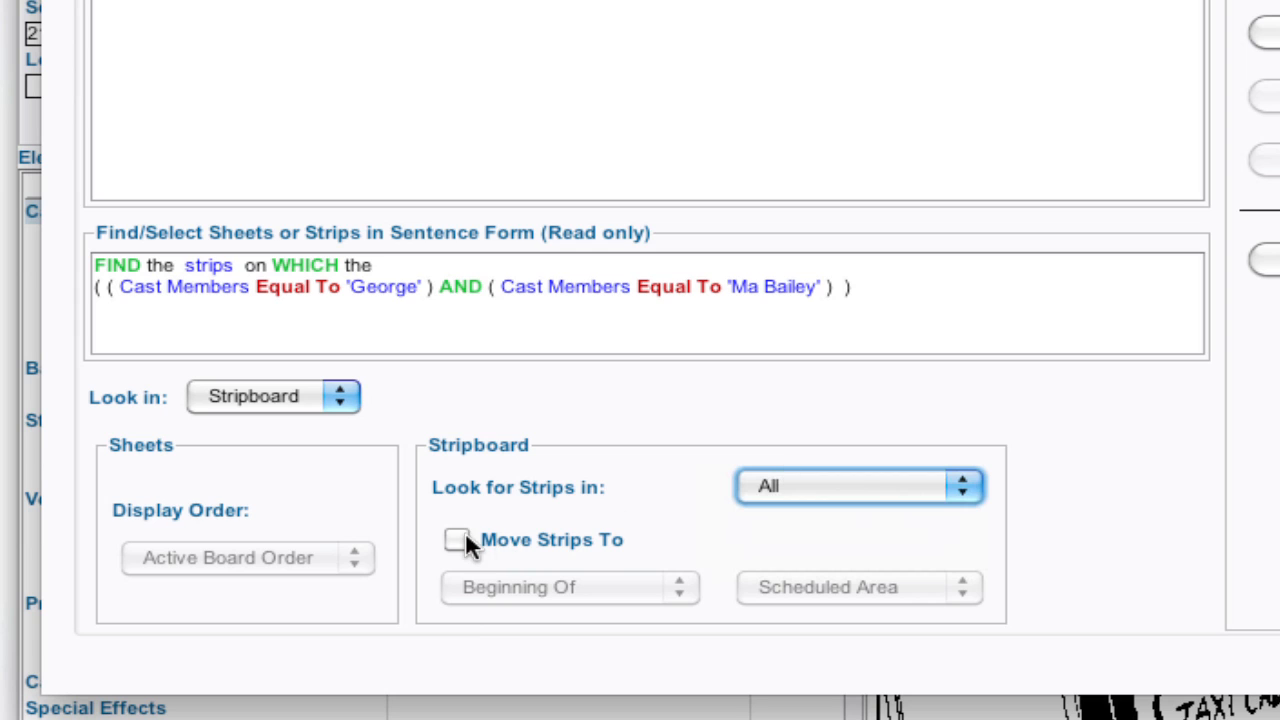
pyautogui.click(456, 539)
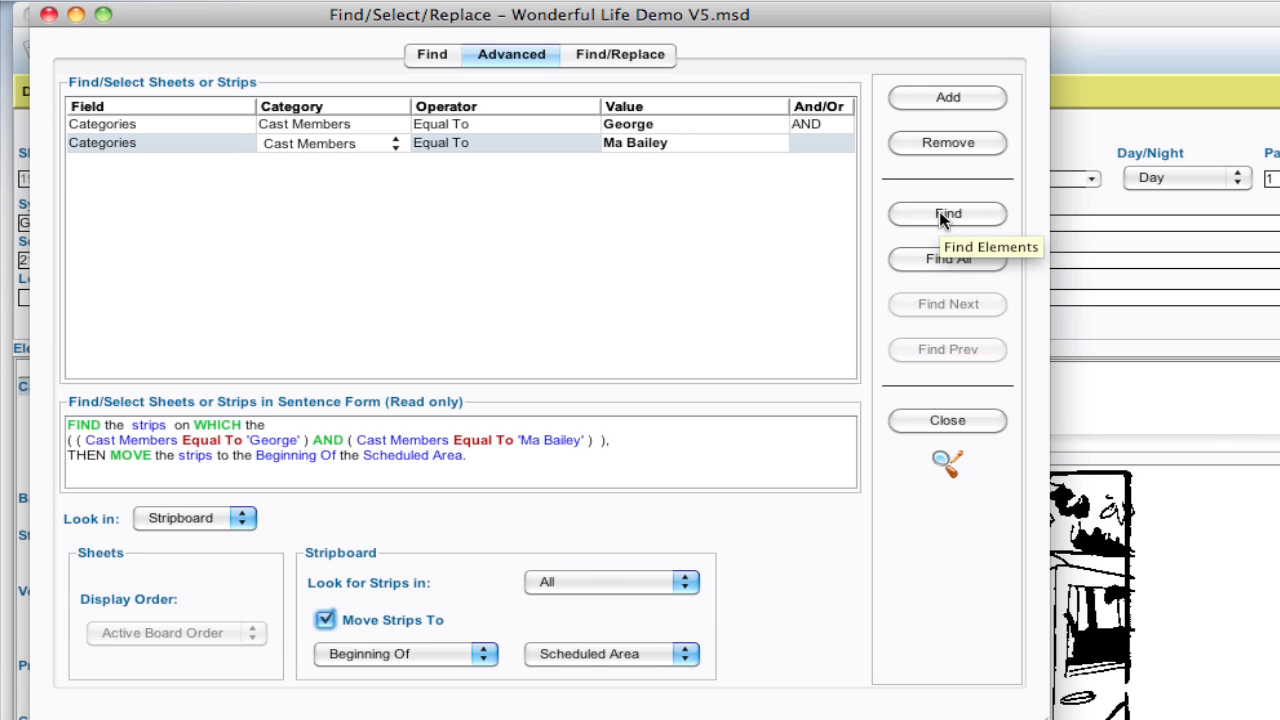
pyautogui.moveTo(985, 265)
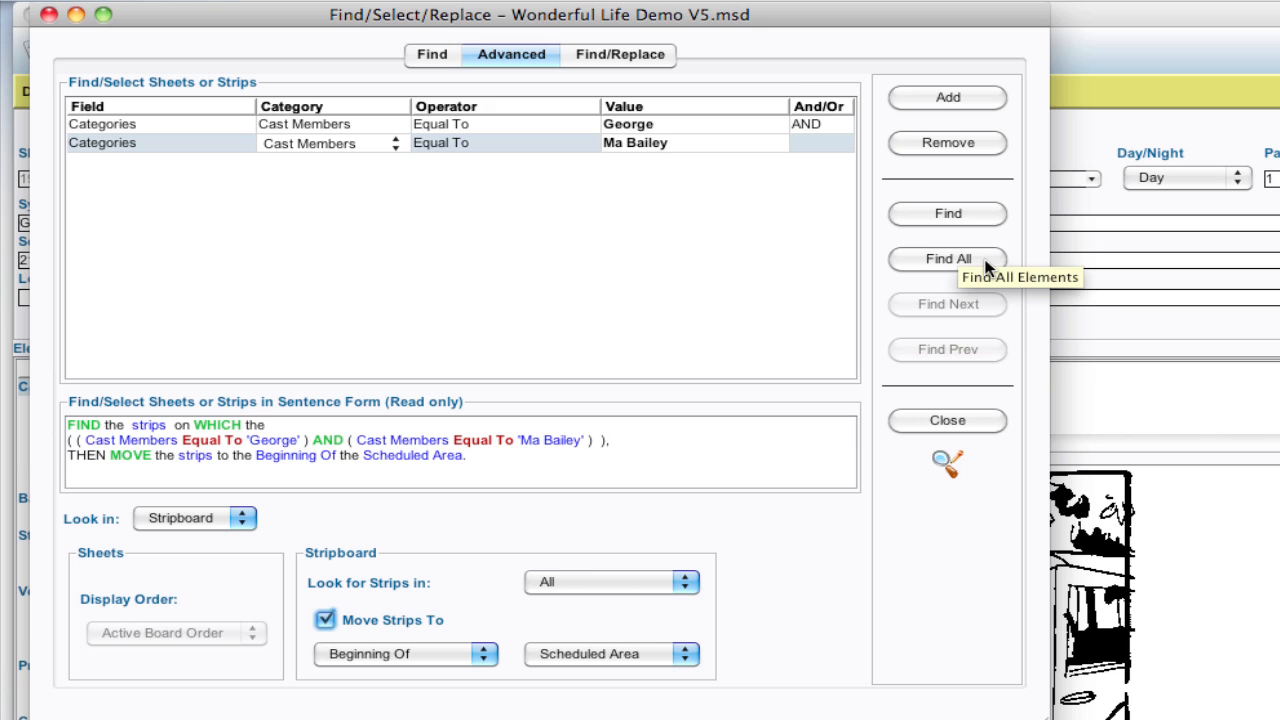
pyautogui.click(947, 259)
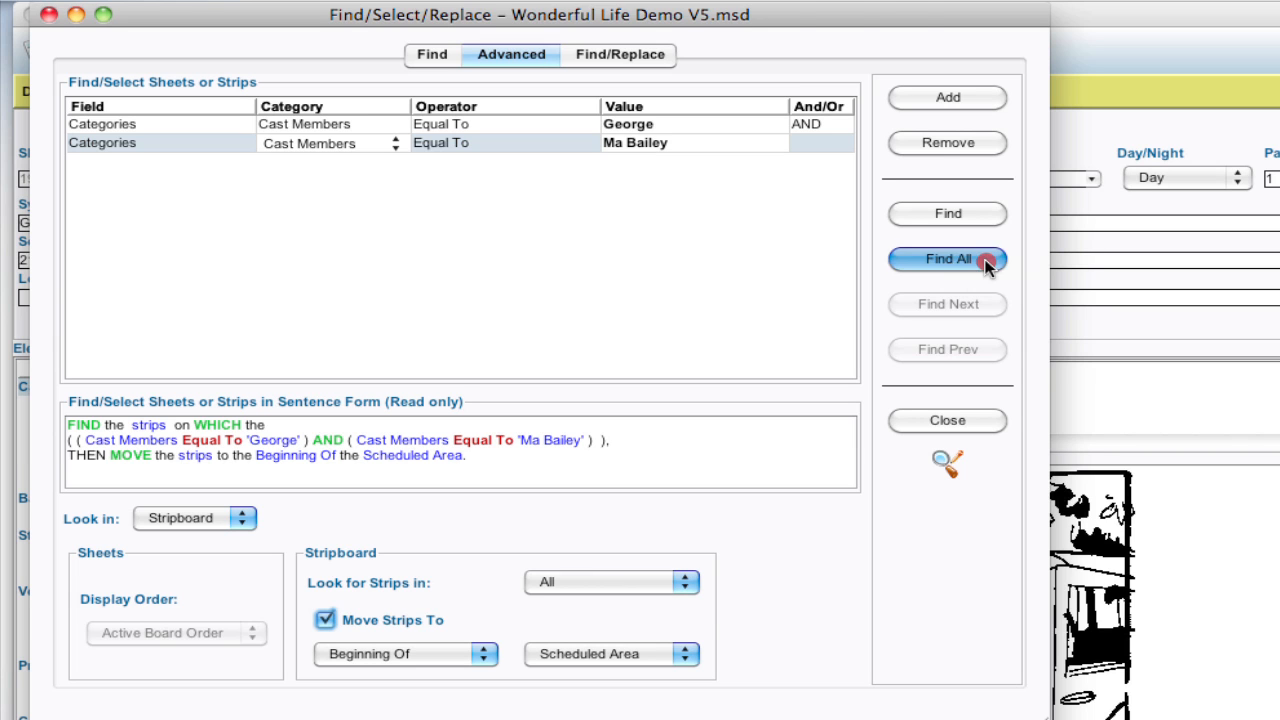
pyautogui.click(946, 258)
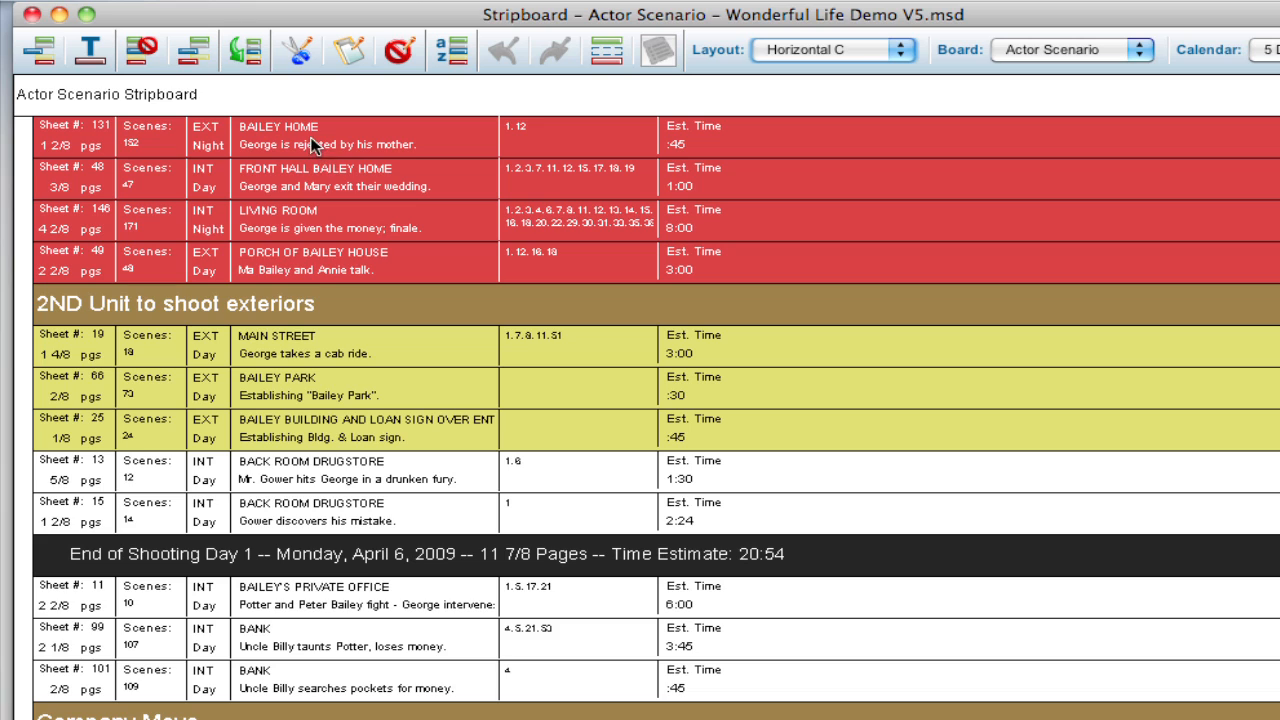
pyautogui.moveTo(359, 114)
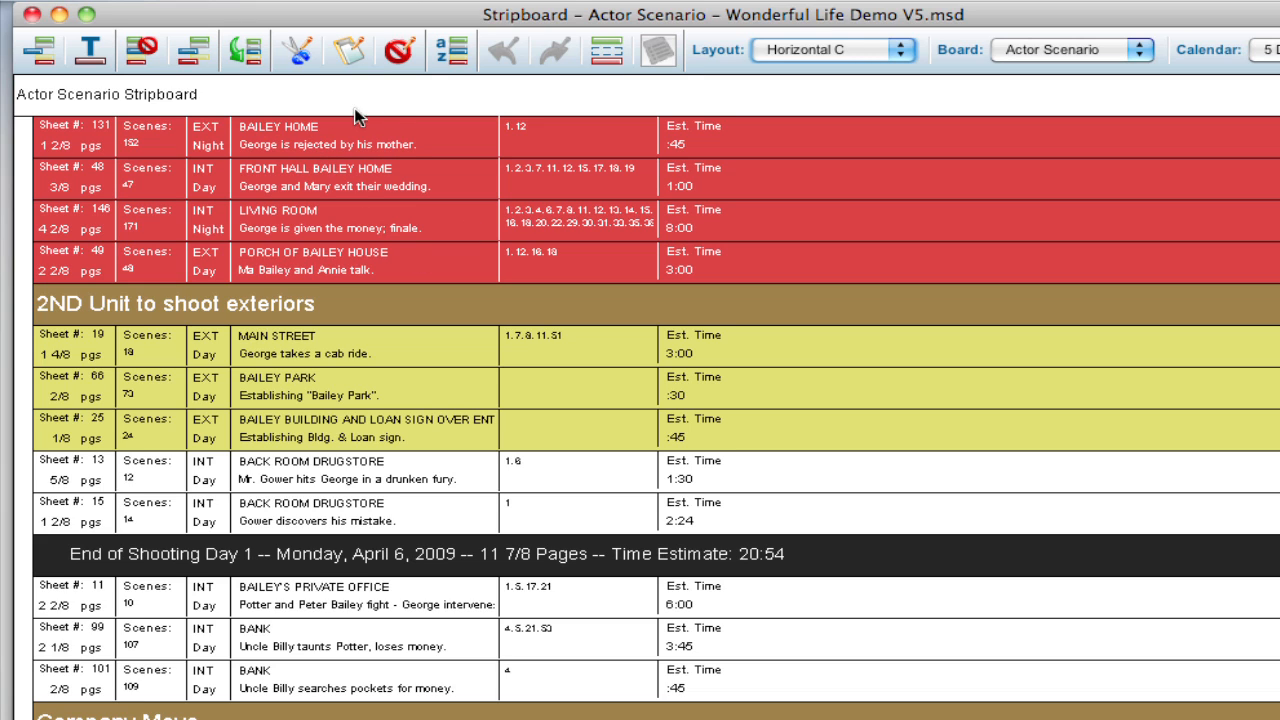
pyautogui.moveTo(249, 185)
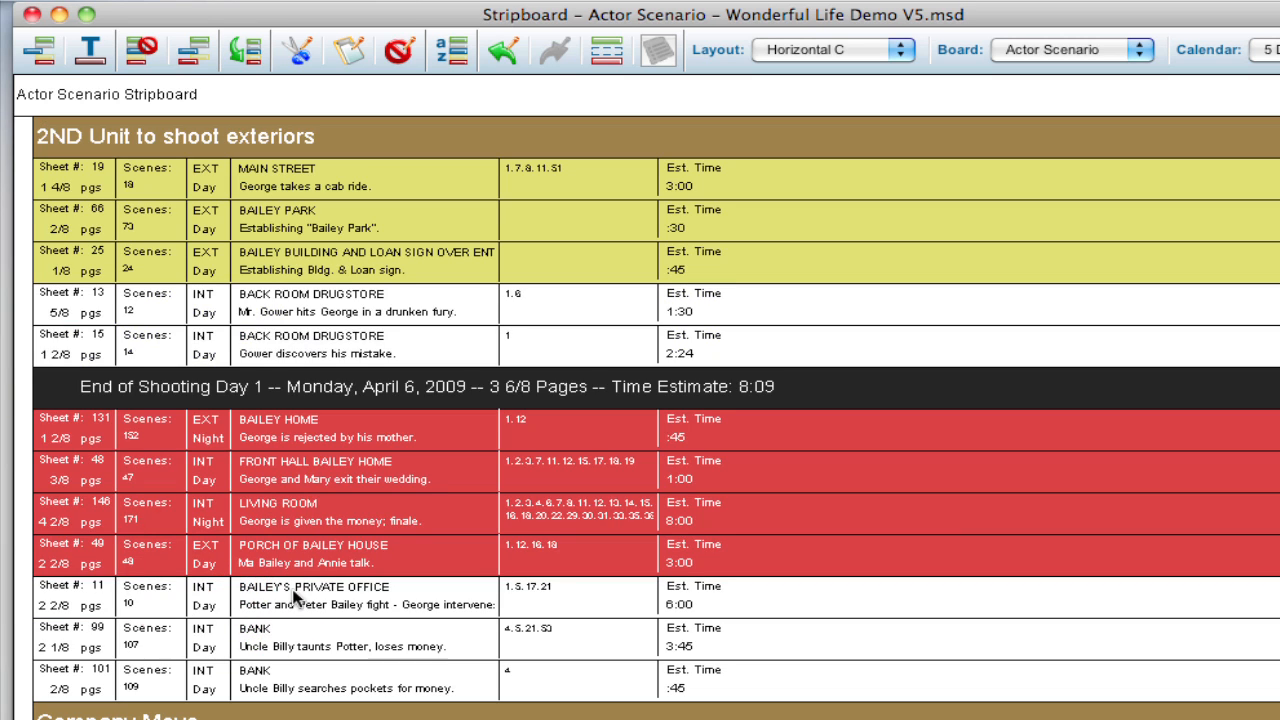
pyautogui.moveTo(363, 502)
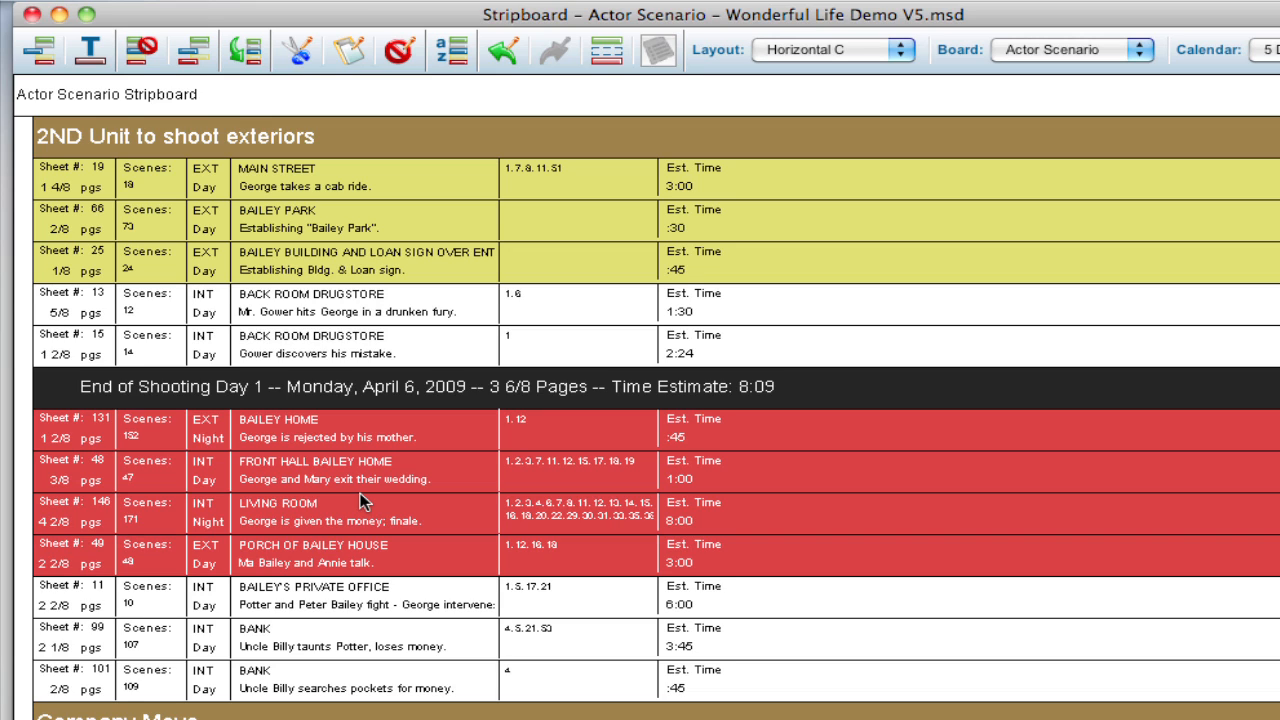
pyautogui.moveTo(343, 188)
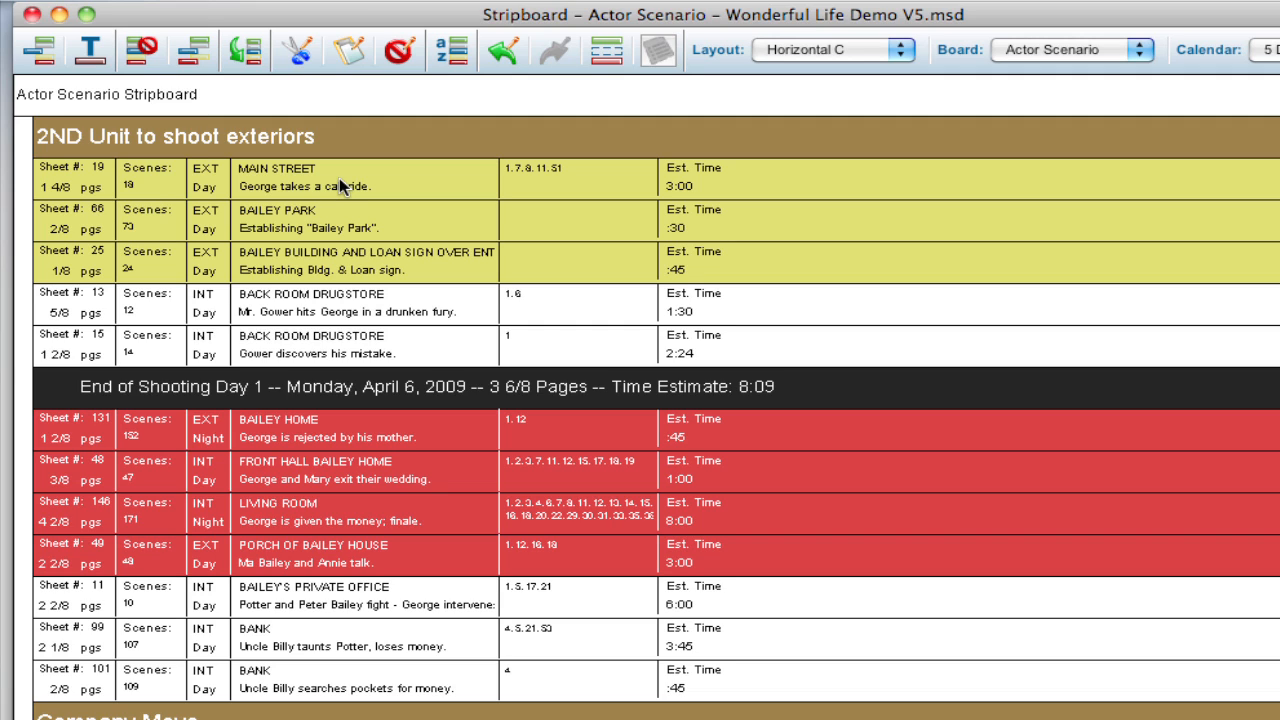
pyautogui.moveTo(470, 345)
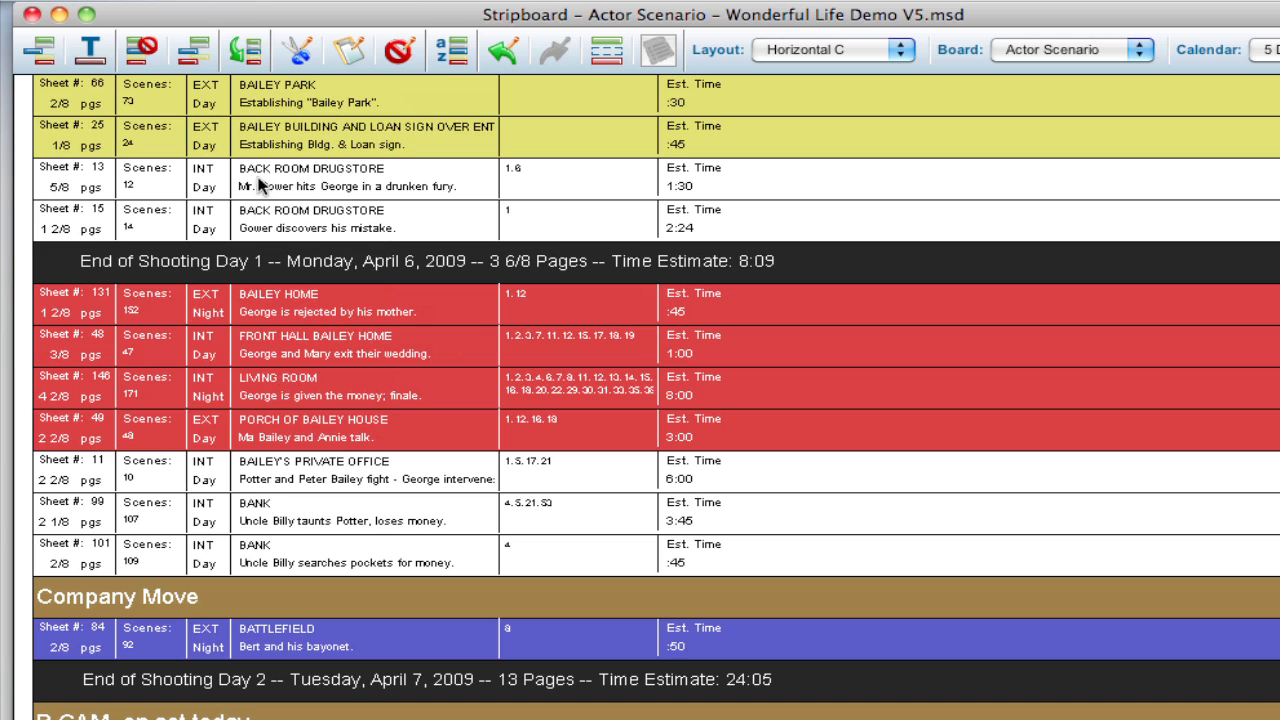
# Scroll the Actor Scenario stripboard to confirm the four red strips now open Shooting Day 2
pyautogui.scroll(-3)
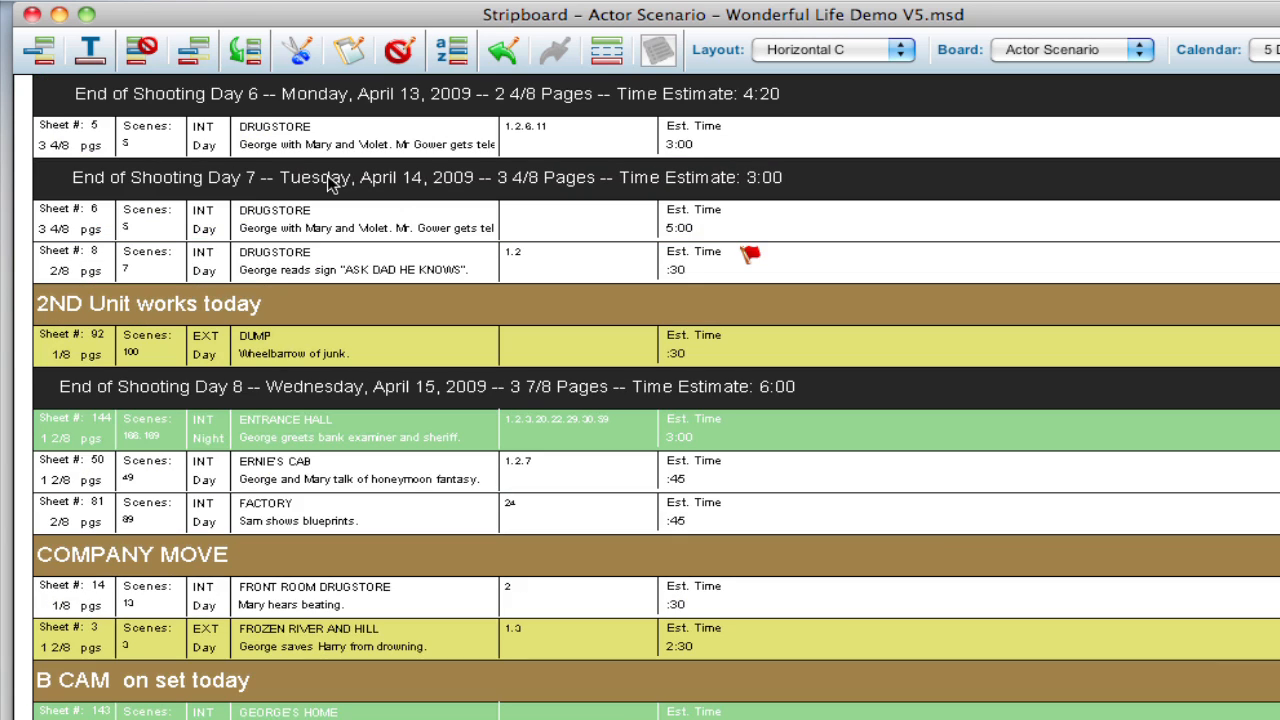
pyautogui.scroll(-3)
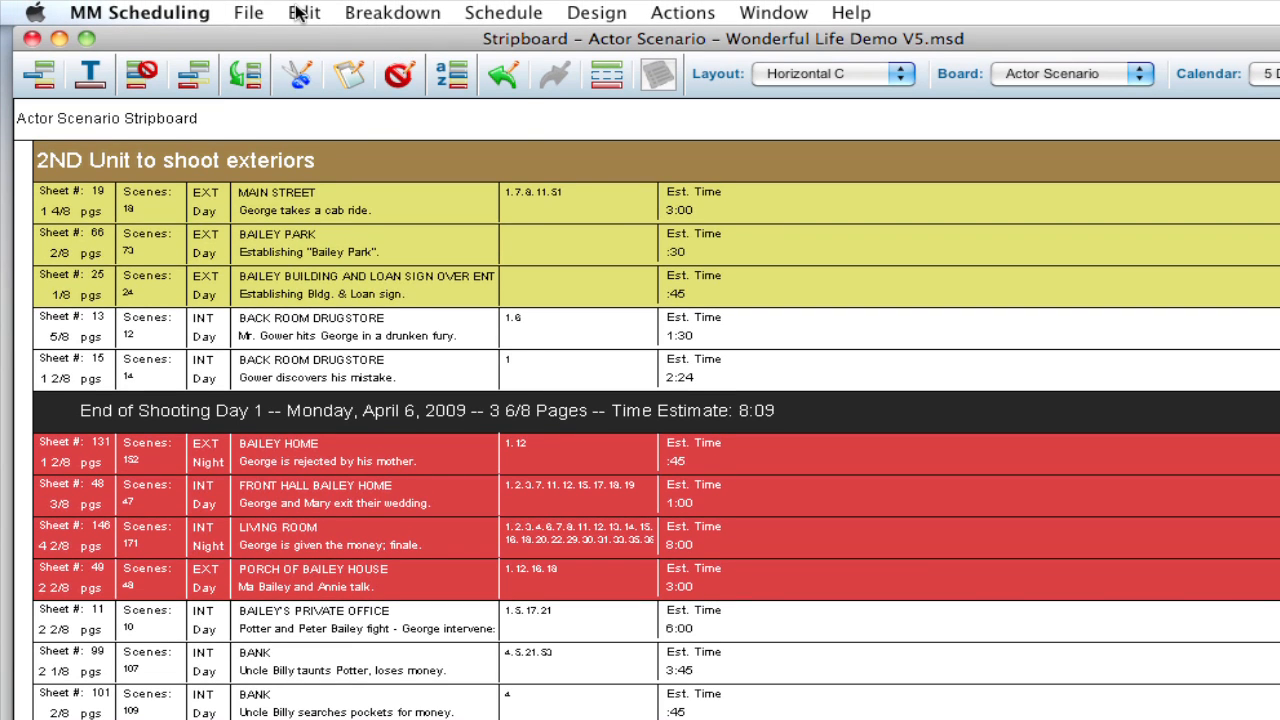
# Reopen Find Advanced and remove the George and Ma Bailey Cast Members criteria
pyautogui.click(304, 13)
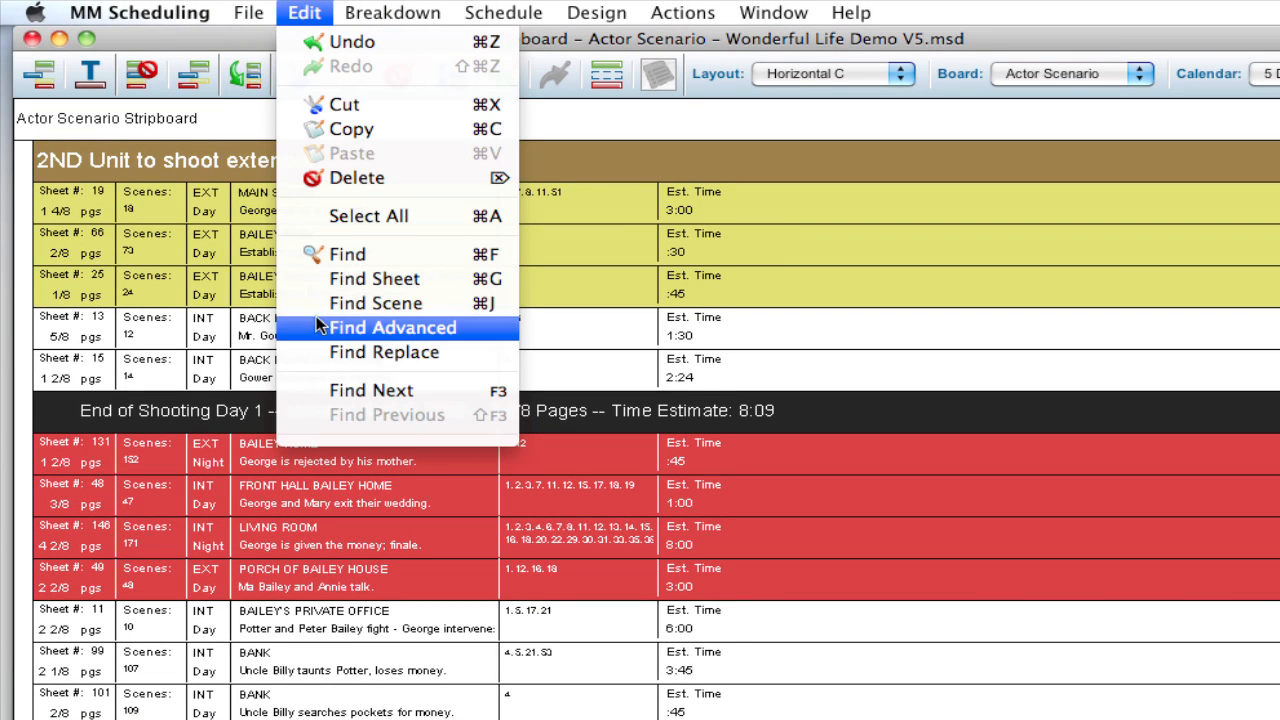
pyautogui.click(391, 327)
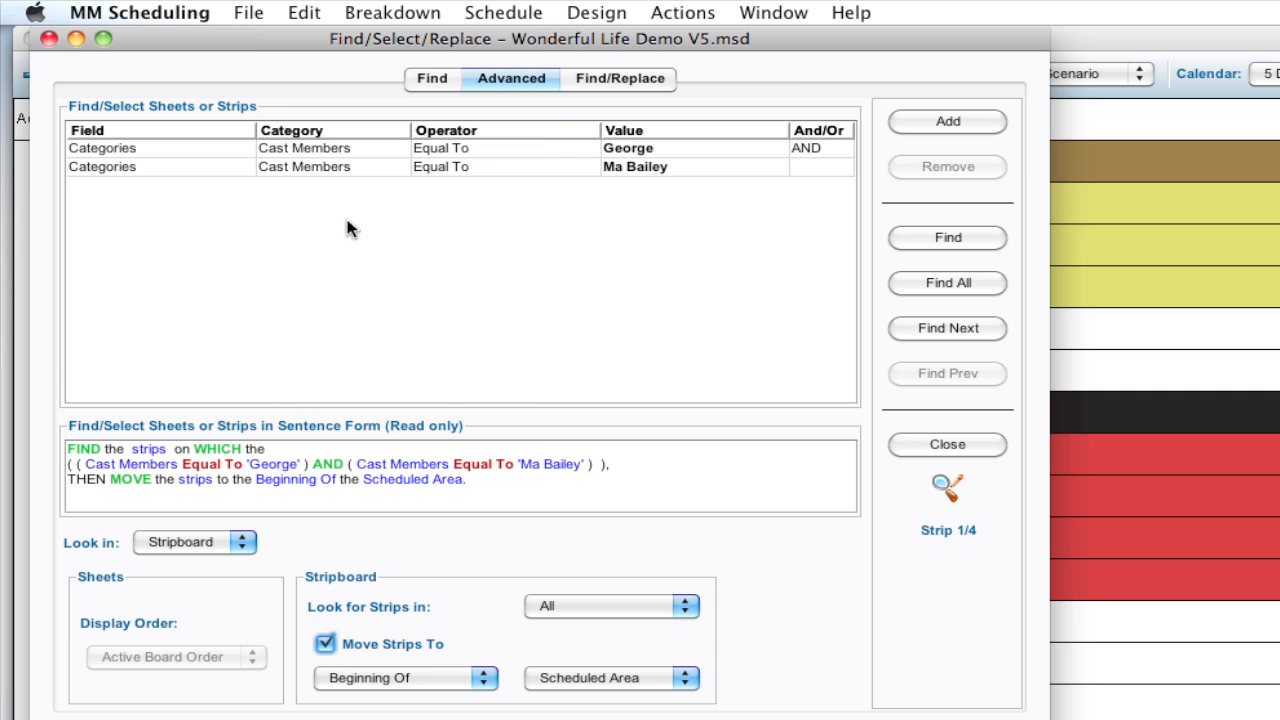
pyautogui.click(695, 147)
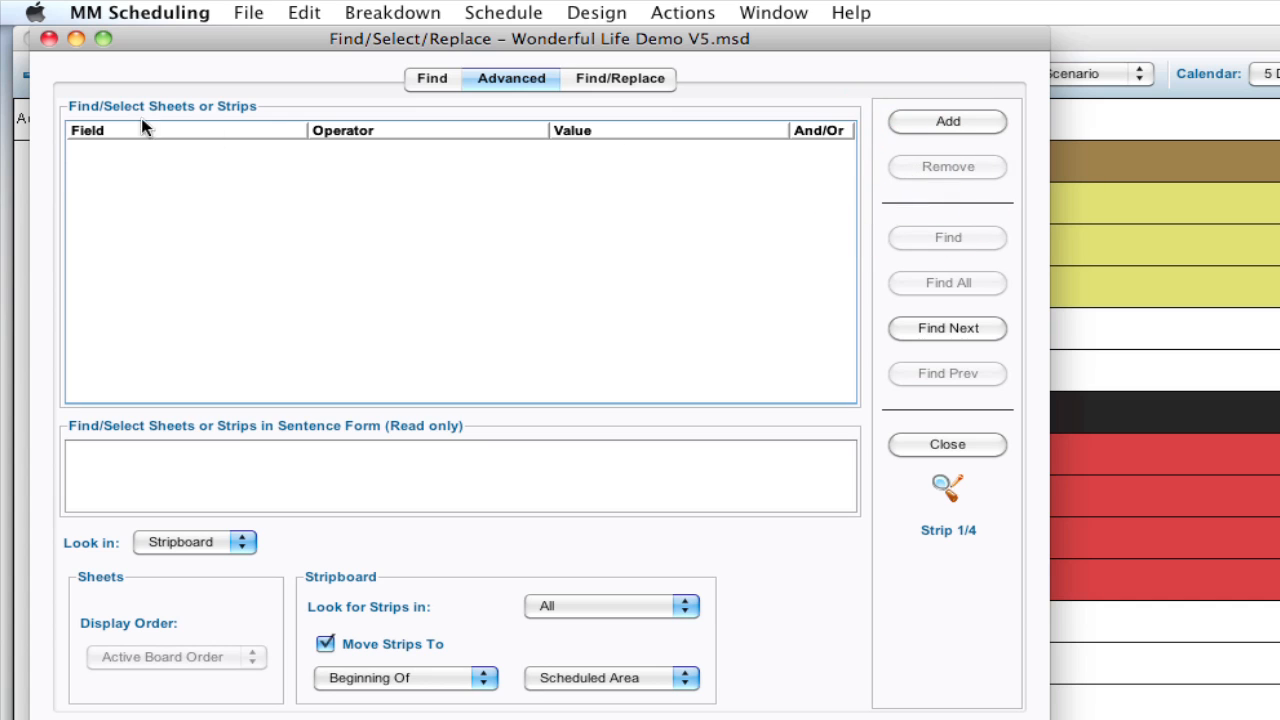
# Add Set criteria for BACK ROOM DRUGSTORE and KITCHEN and change how they combine
pyautogui.click(946, 121)
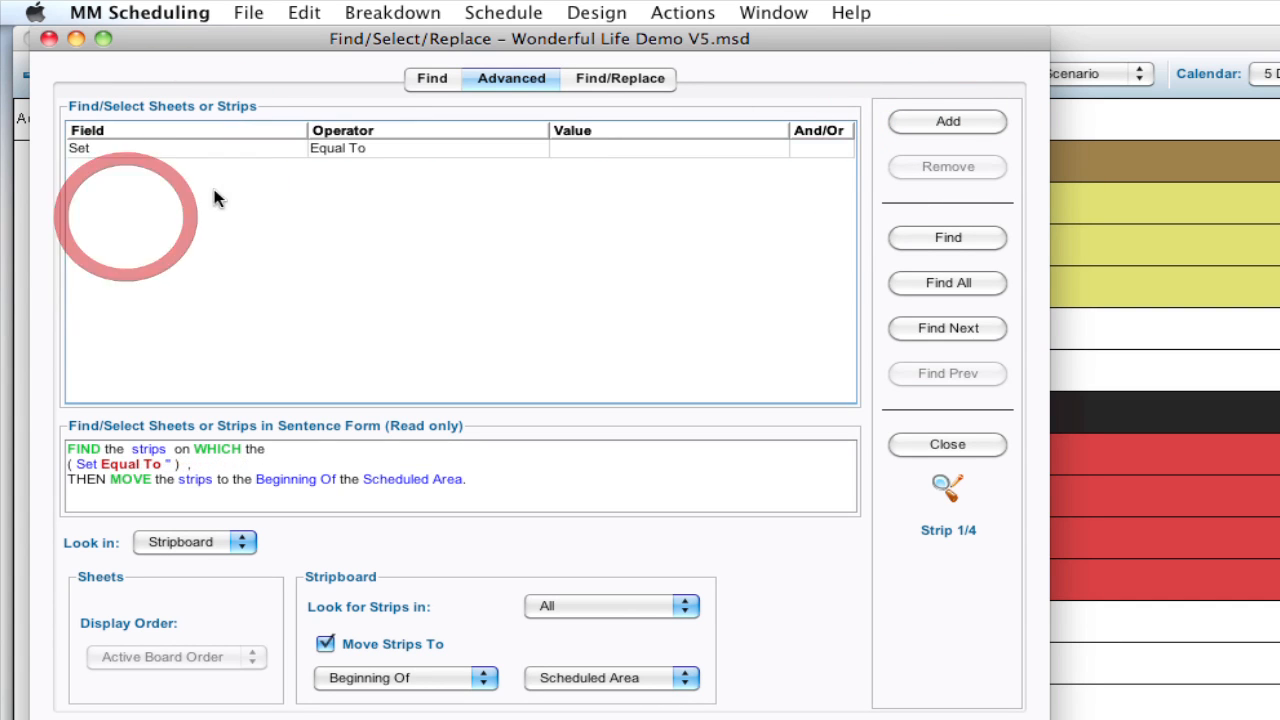
pyautogui.click(769, 148)
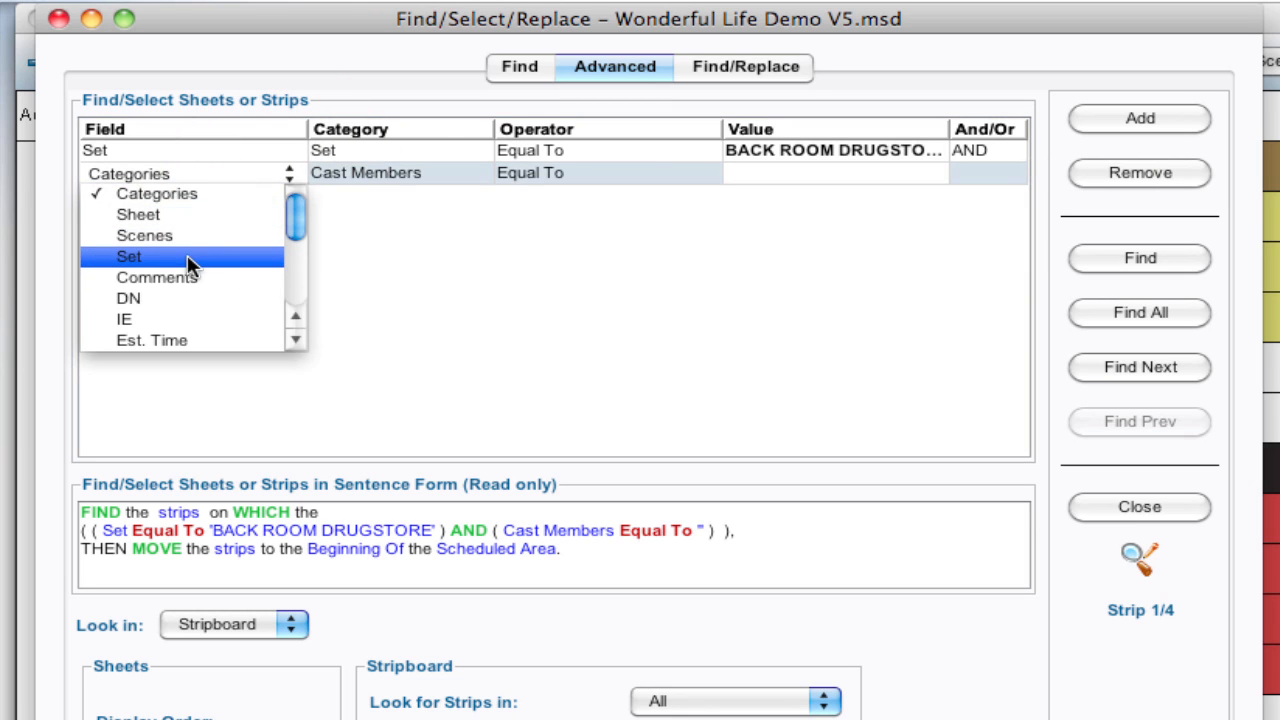
pyautogui.click(128, 256)
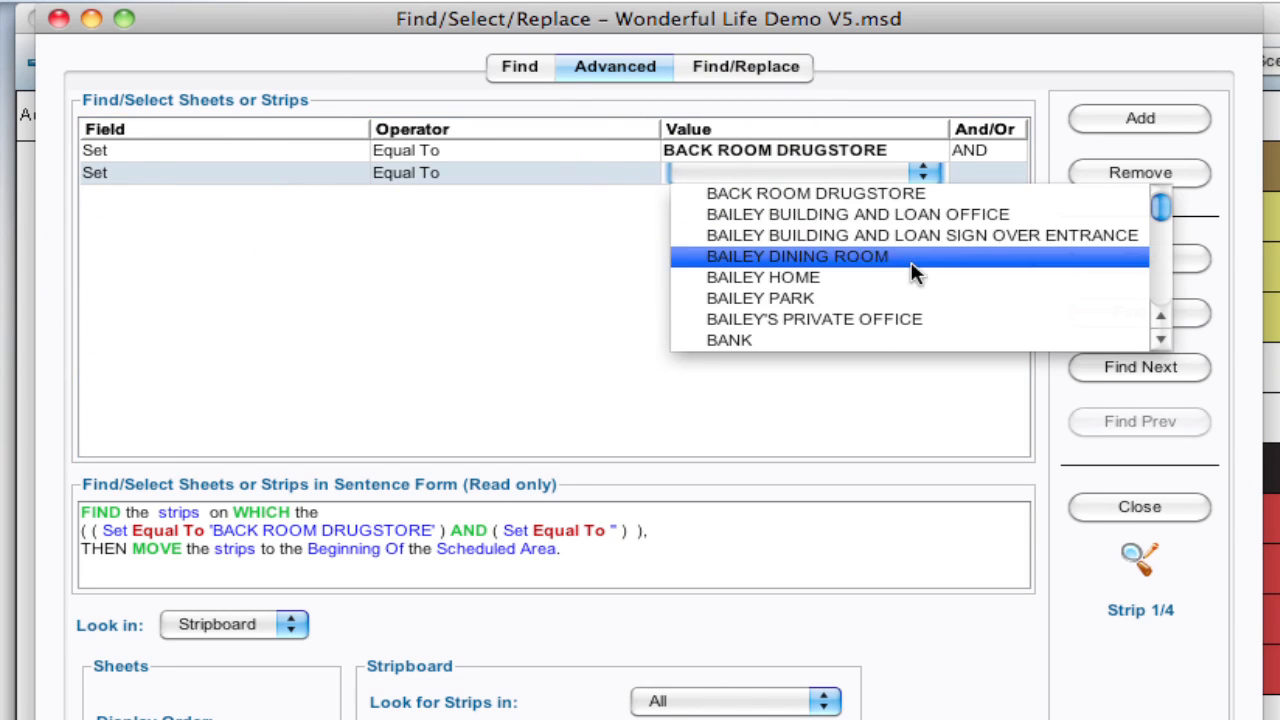
pyautogui.scroll(-3)
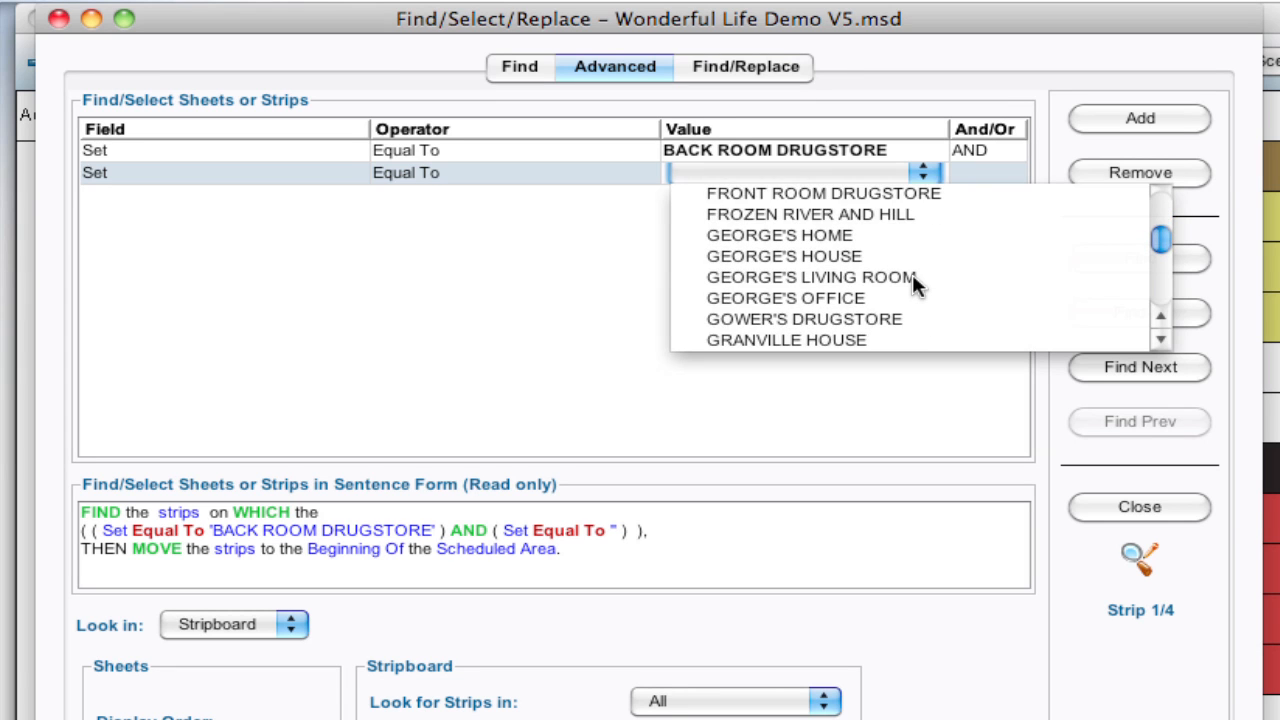
pyautogui.scroll(-3)
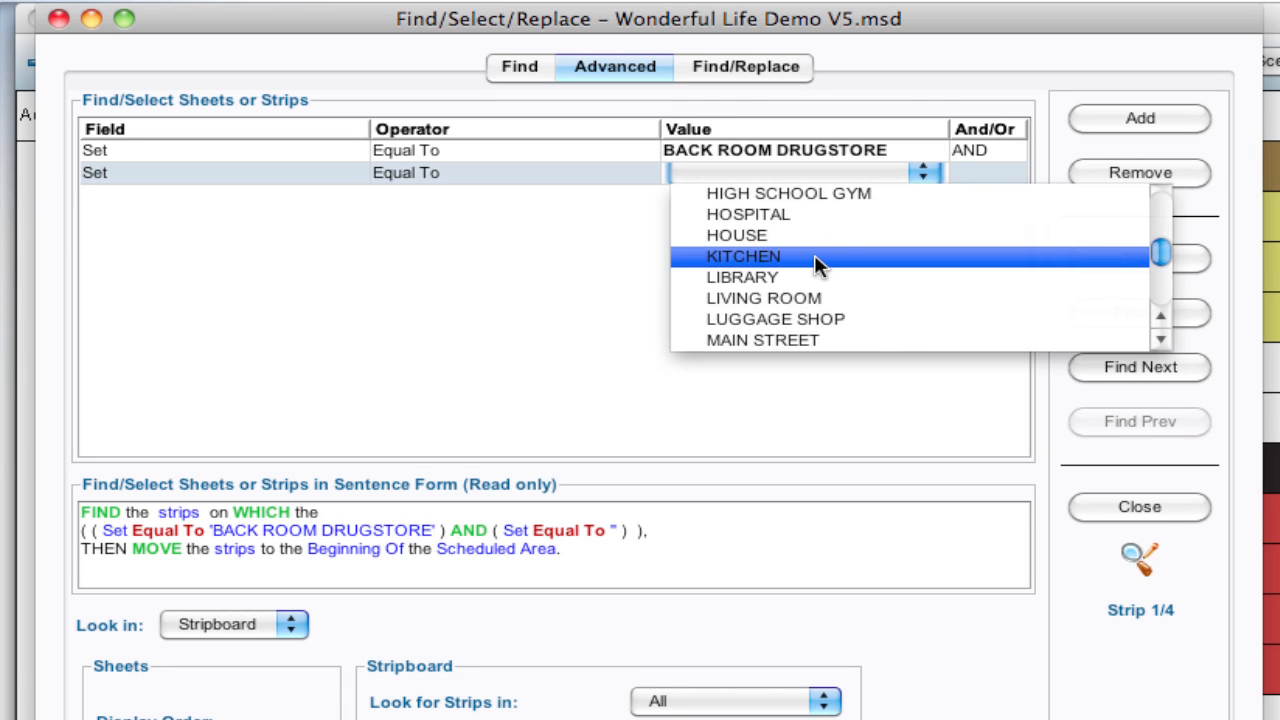
pyautogui.click(743, 256)
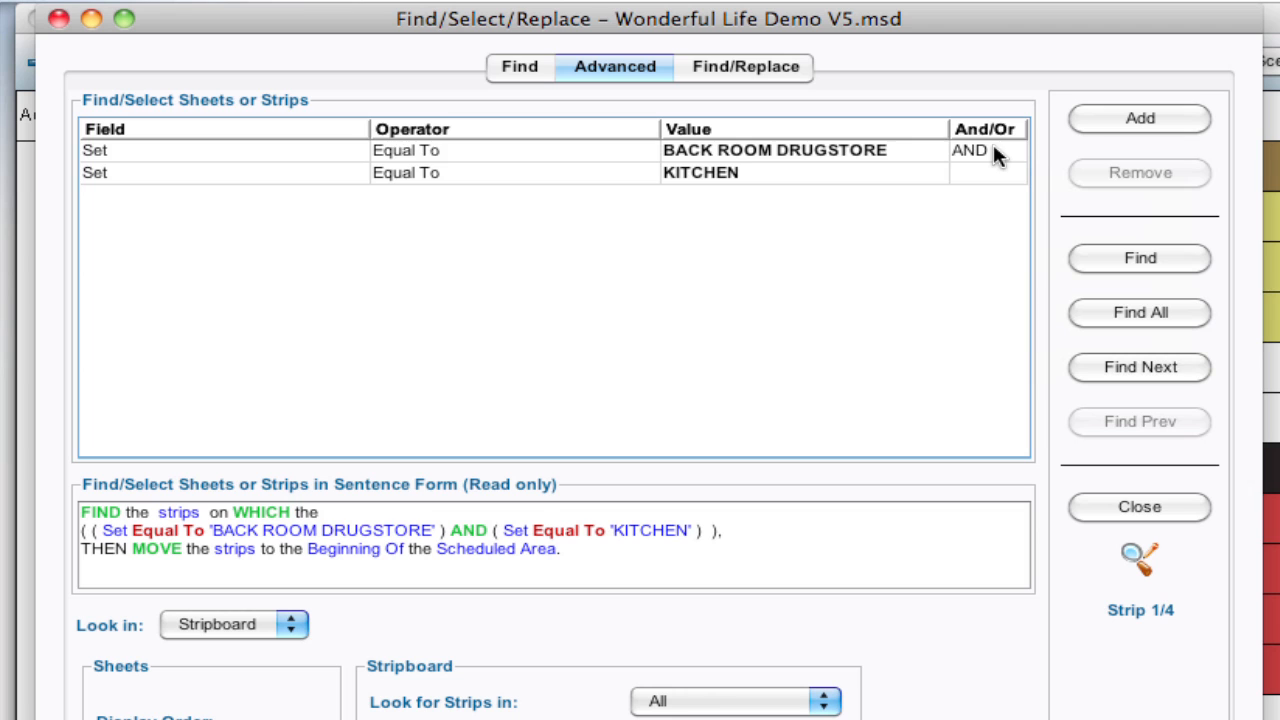
pyautogui.click(985, 150)
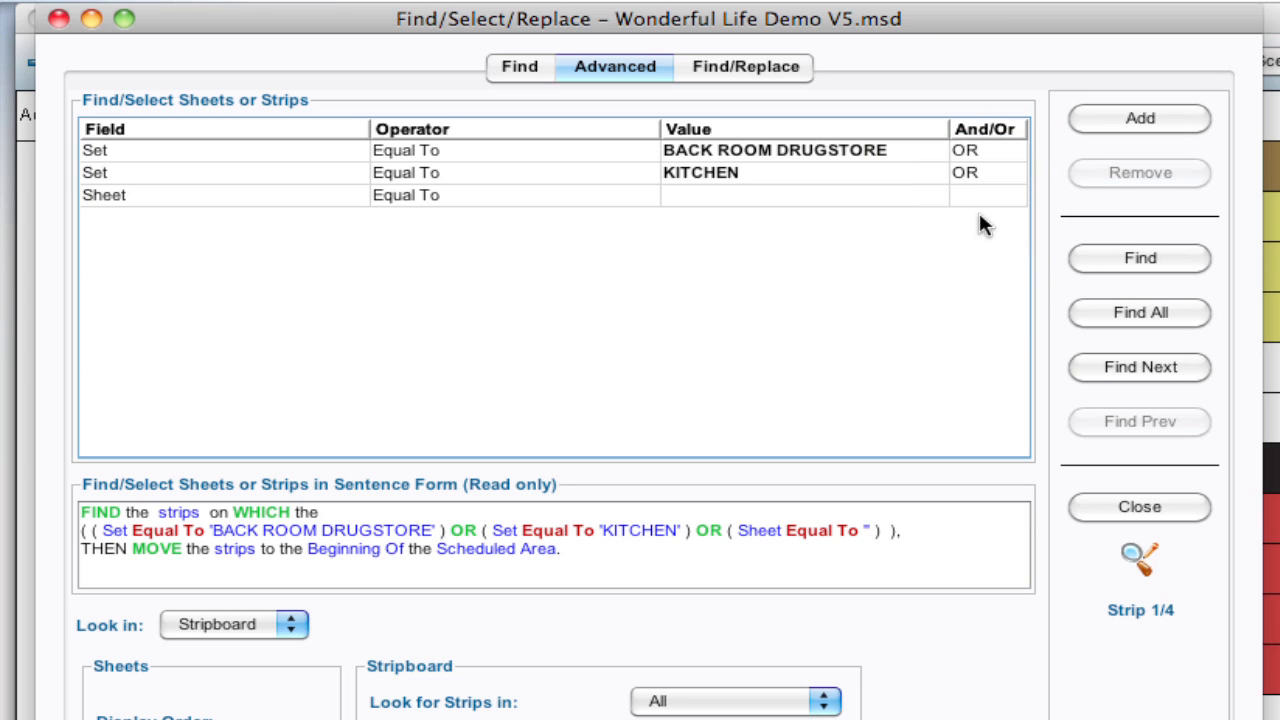
pyautogui.moveTo(337, 203)
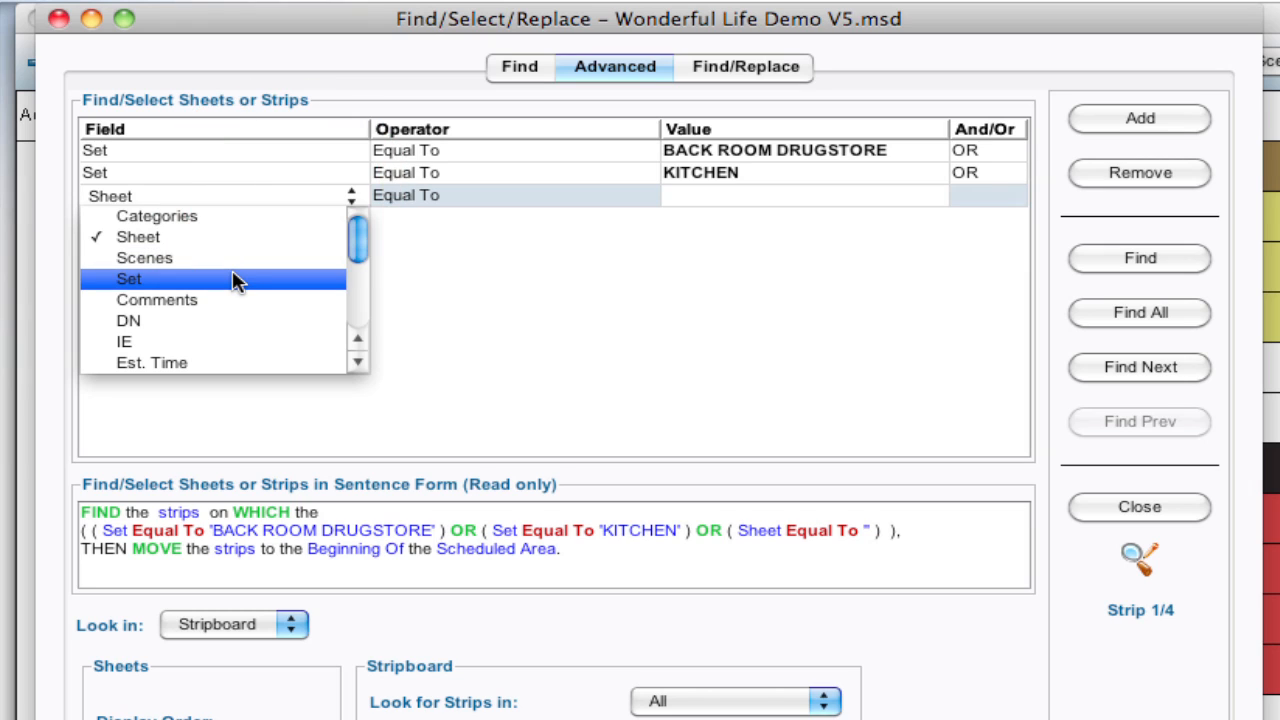
# Add Set criteria for BANK and STREET - BAILEY PARK, joined with OR
pyautogui.click(230, 278)
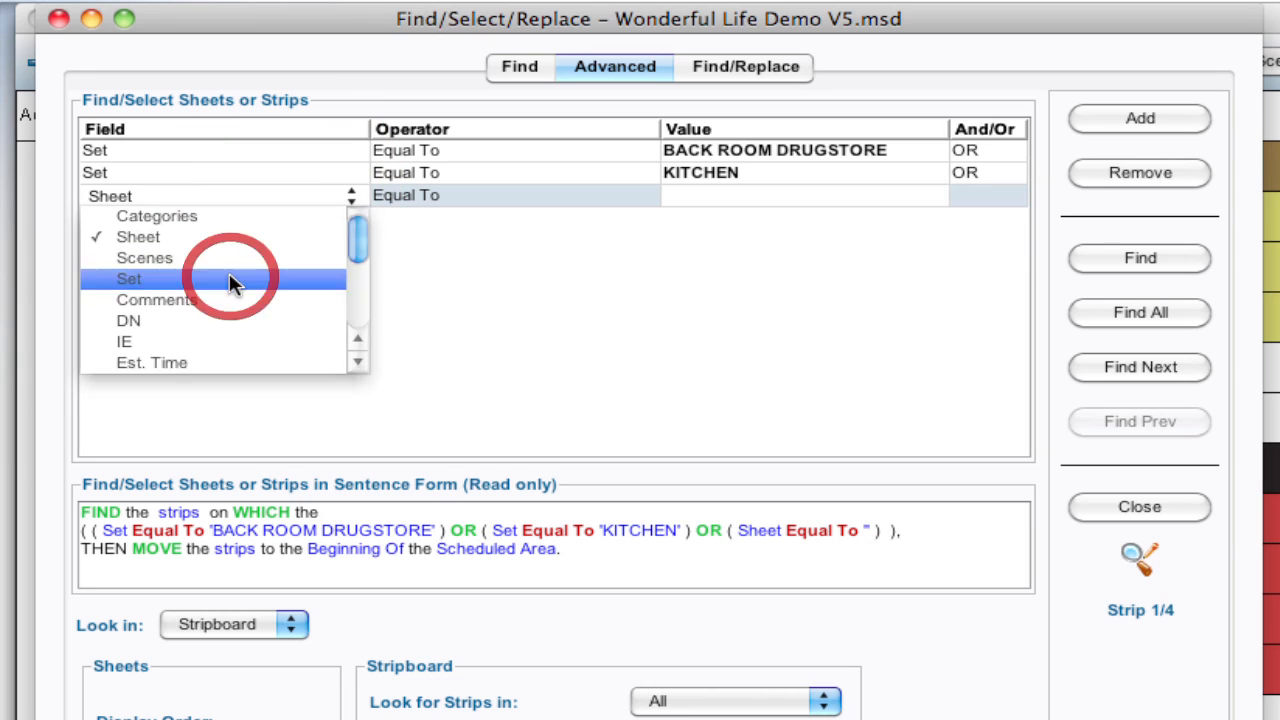
pyautogui.click(129, 278)
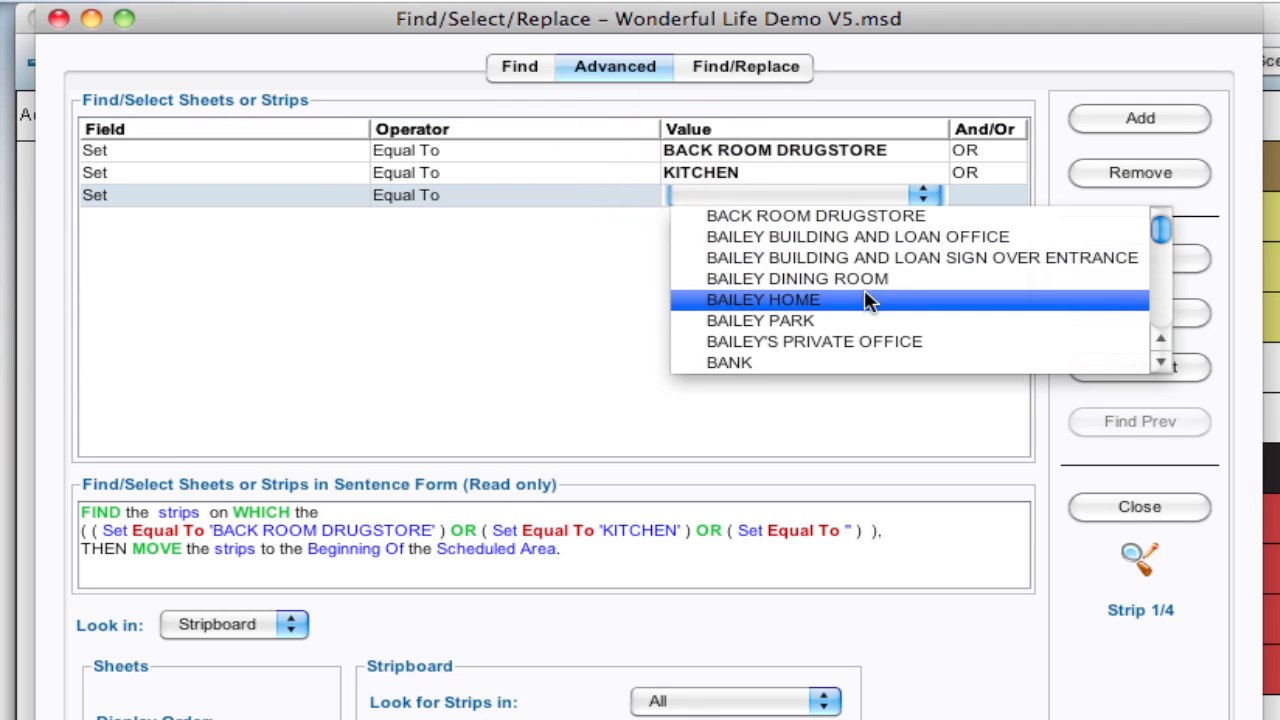
pyautogui.click(728, 362)
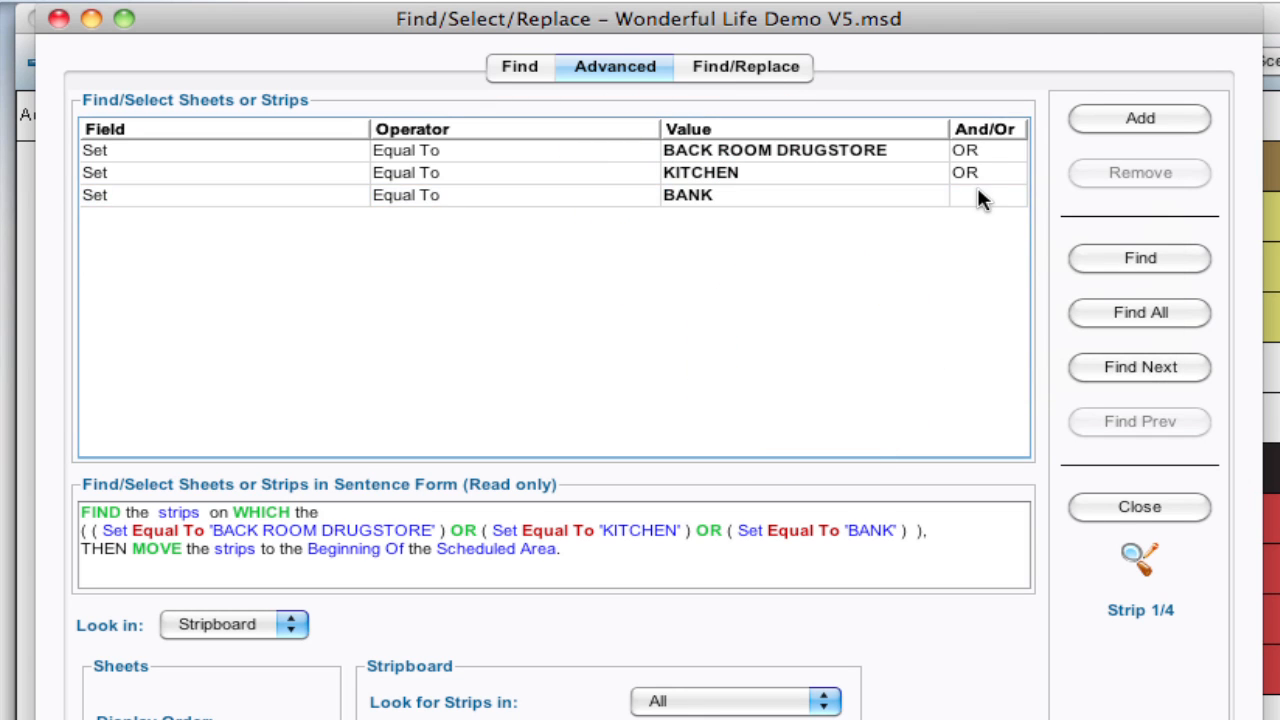
pyautogui.click(1139, 118)
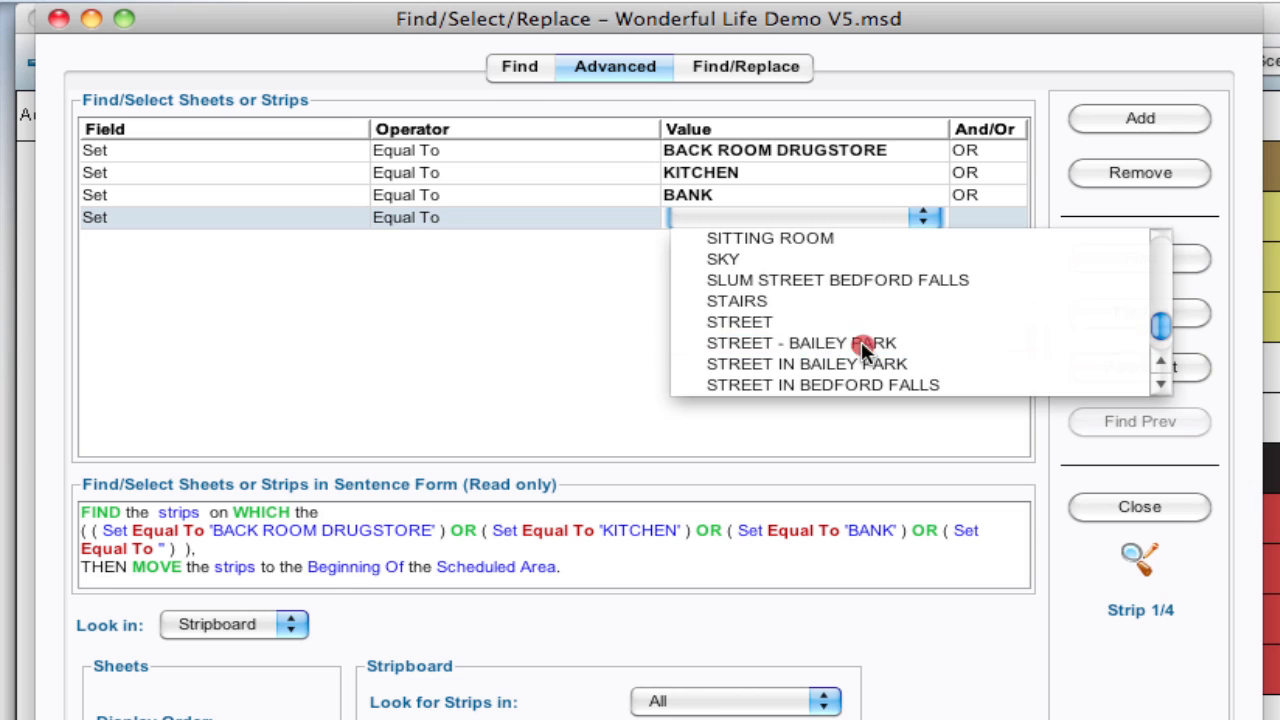
pyautogui.click(801, 342)
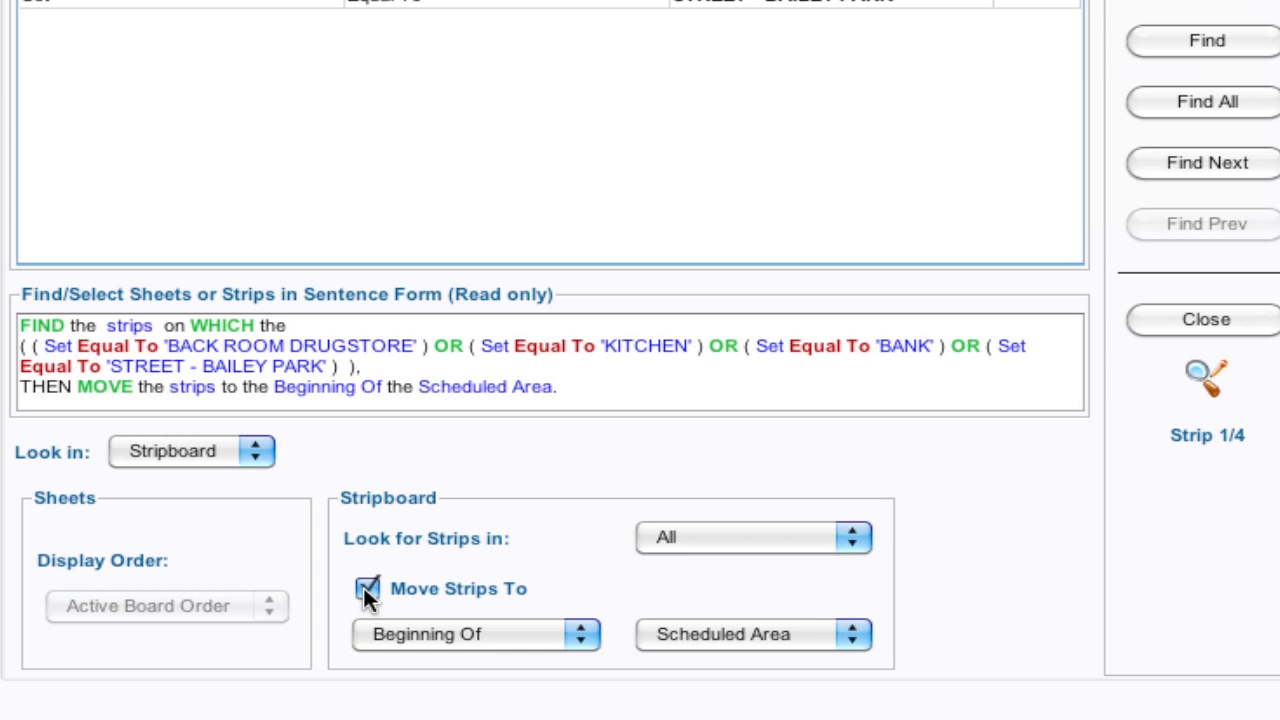
# Enable moving found strips to the beginning of the scheduled area
pyautogui.click(367, 588)
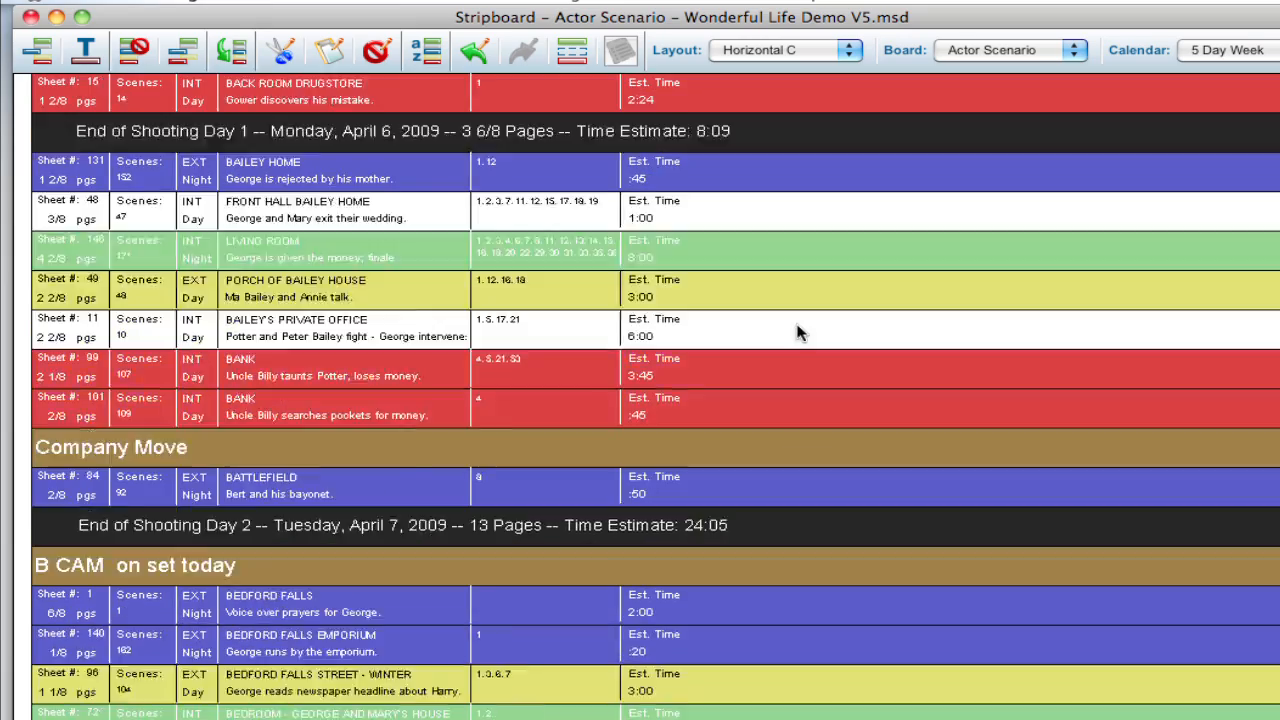
# Scroll the stripboard down past Shooting Day 15 to review the six grouped red strips
pyautogui.scroll(-3)
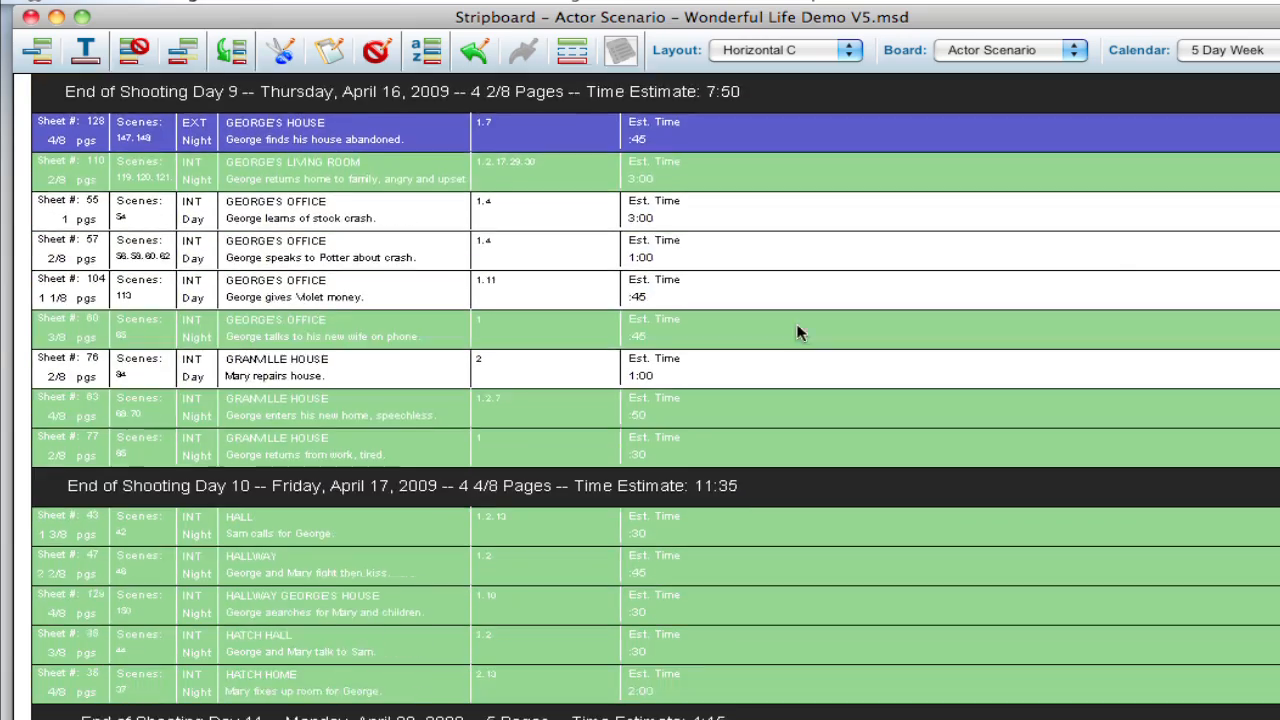
pyautogui.scroll(-3)
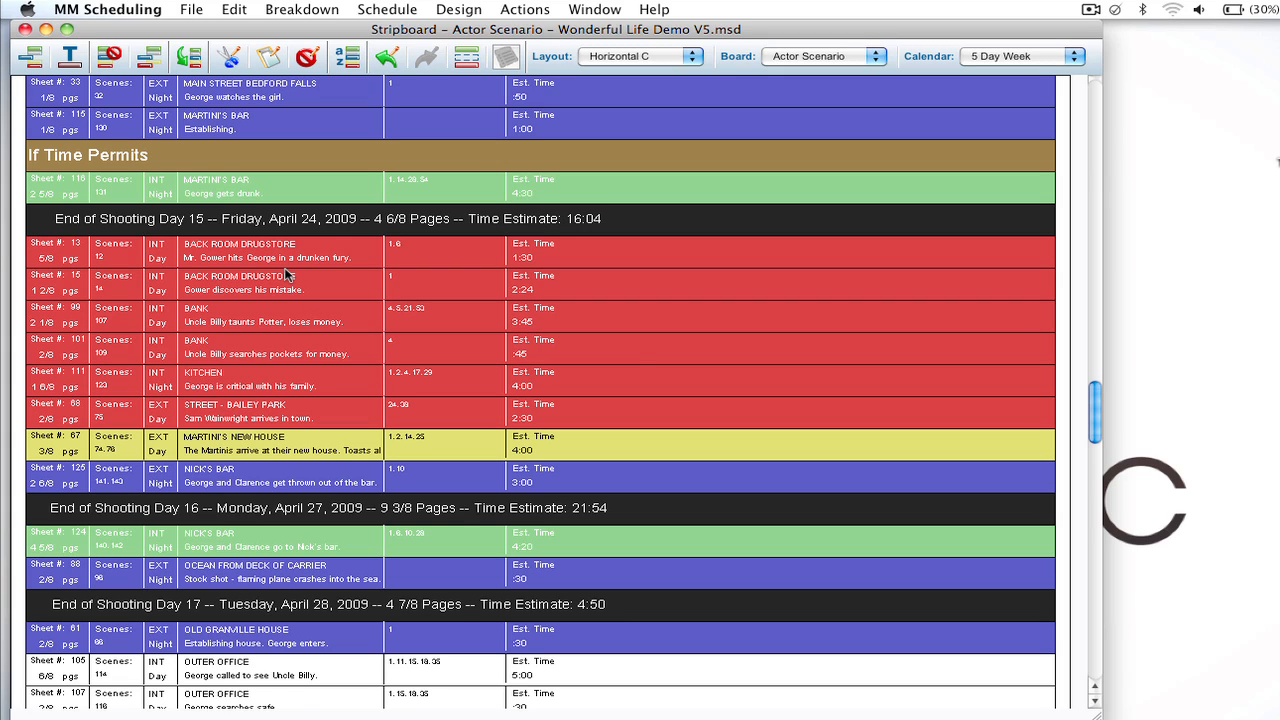
pyautogui.moveTo(287, 332)
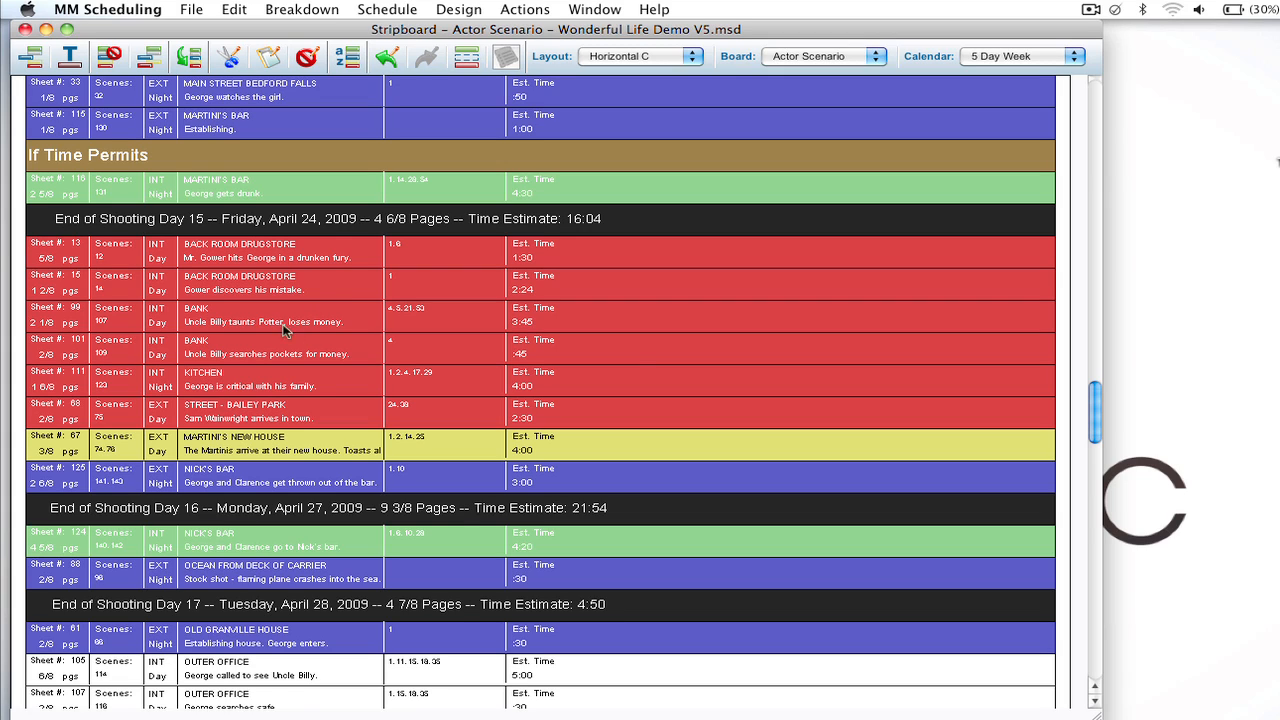
pyautogui.moveTo(315, 345)
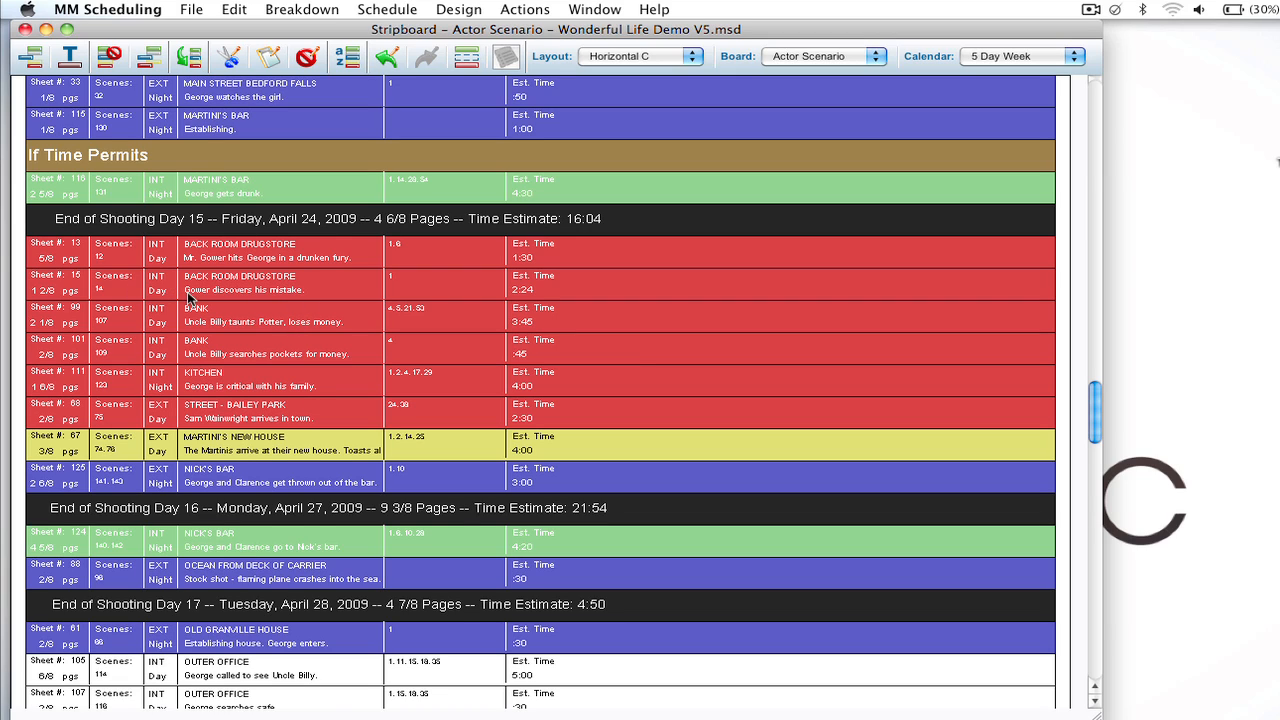
pyautogui.moveTo(210, 267)
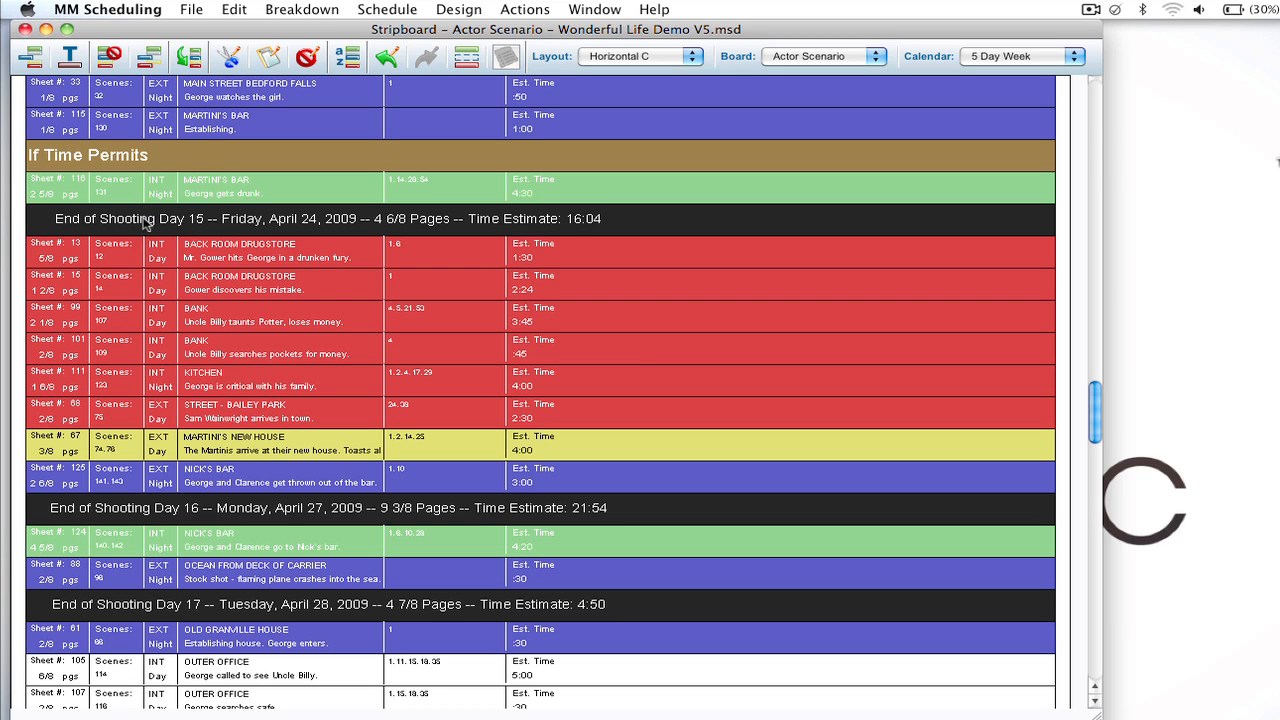
pyautogui.moveTo(140, 383)
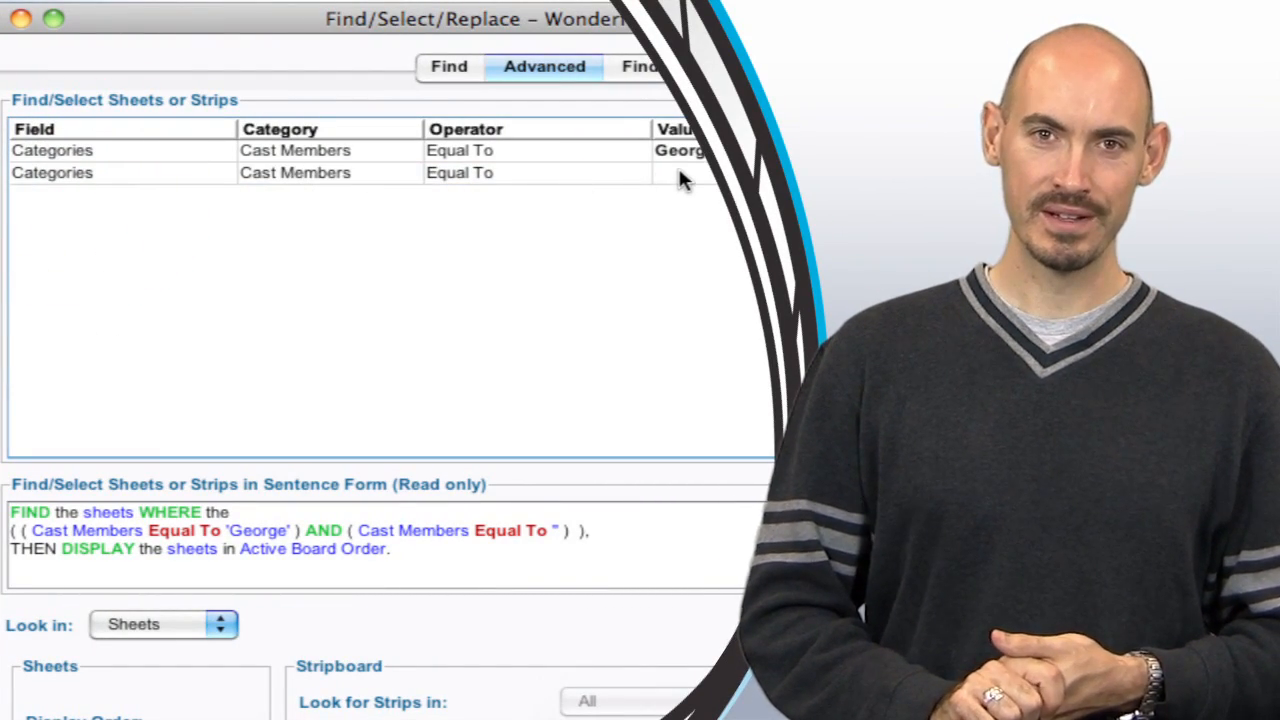
pyautogui.click(690, 172)
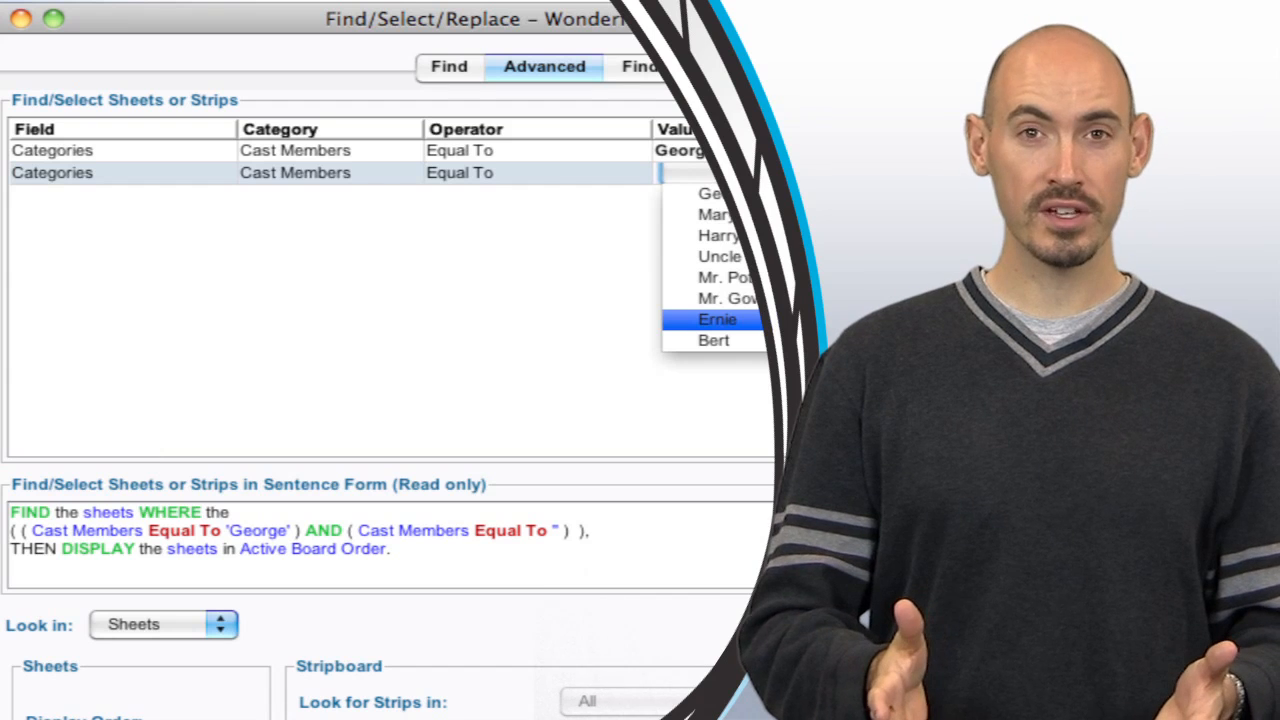